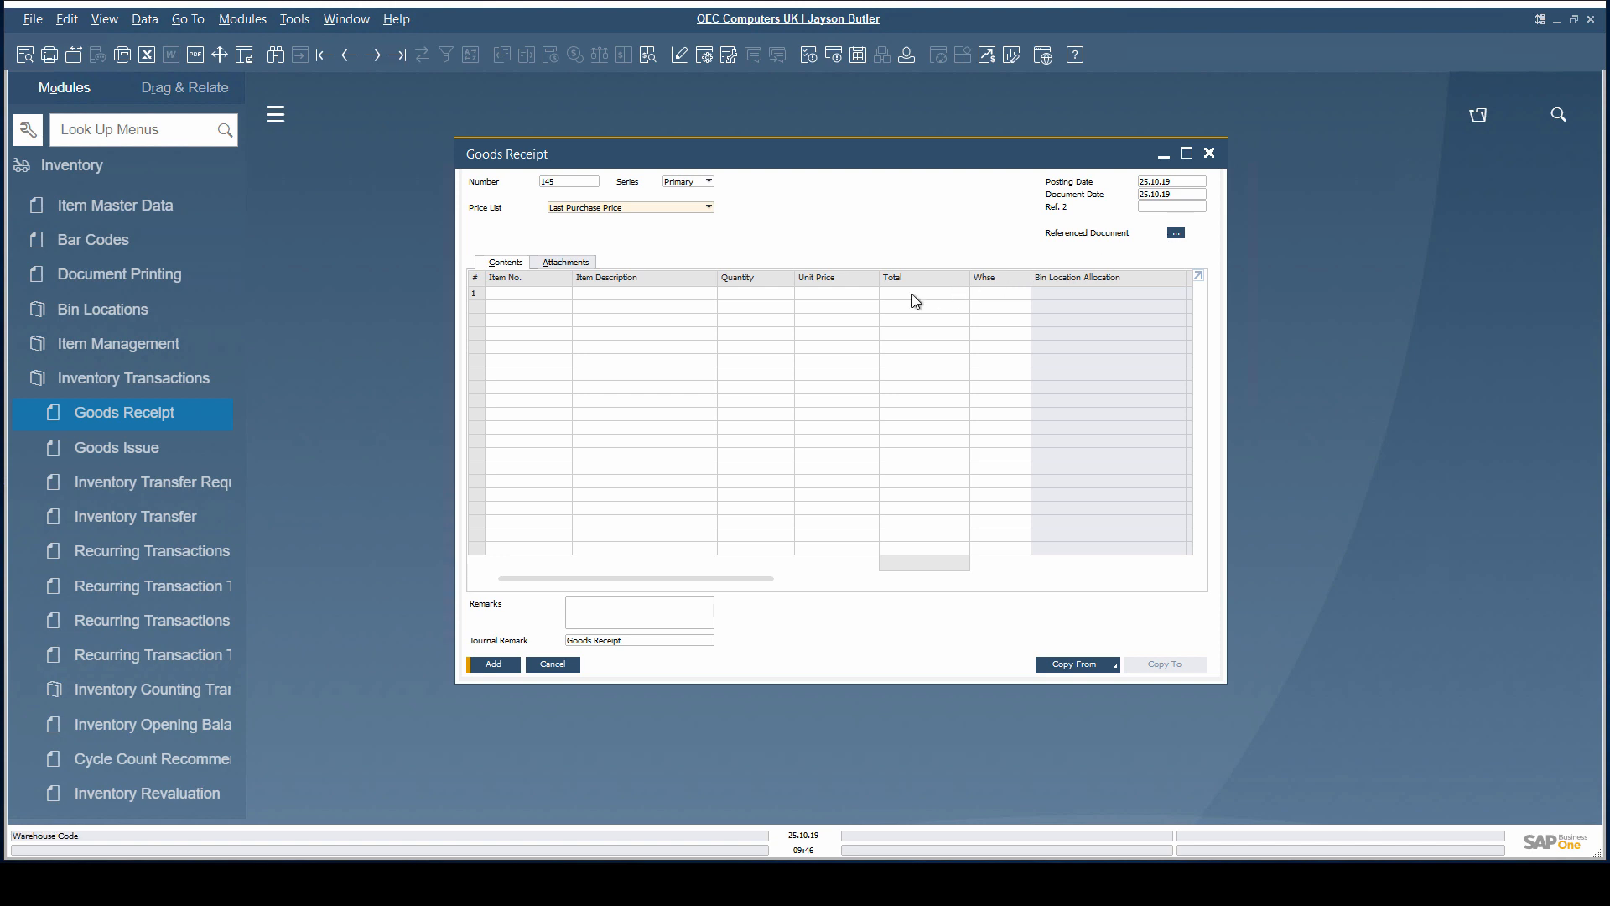
- Give a new Goods Issue a referenced document of type Inventory Transfer and update it
left_click(116, 446)
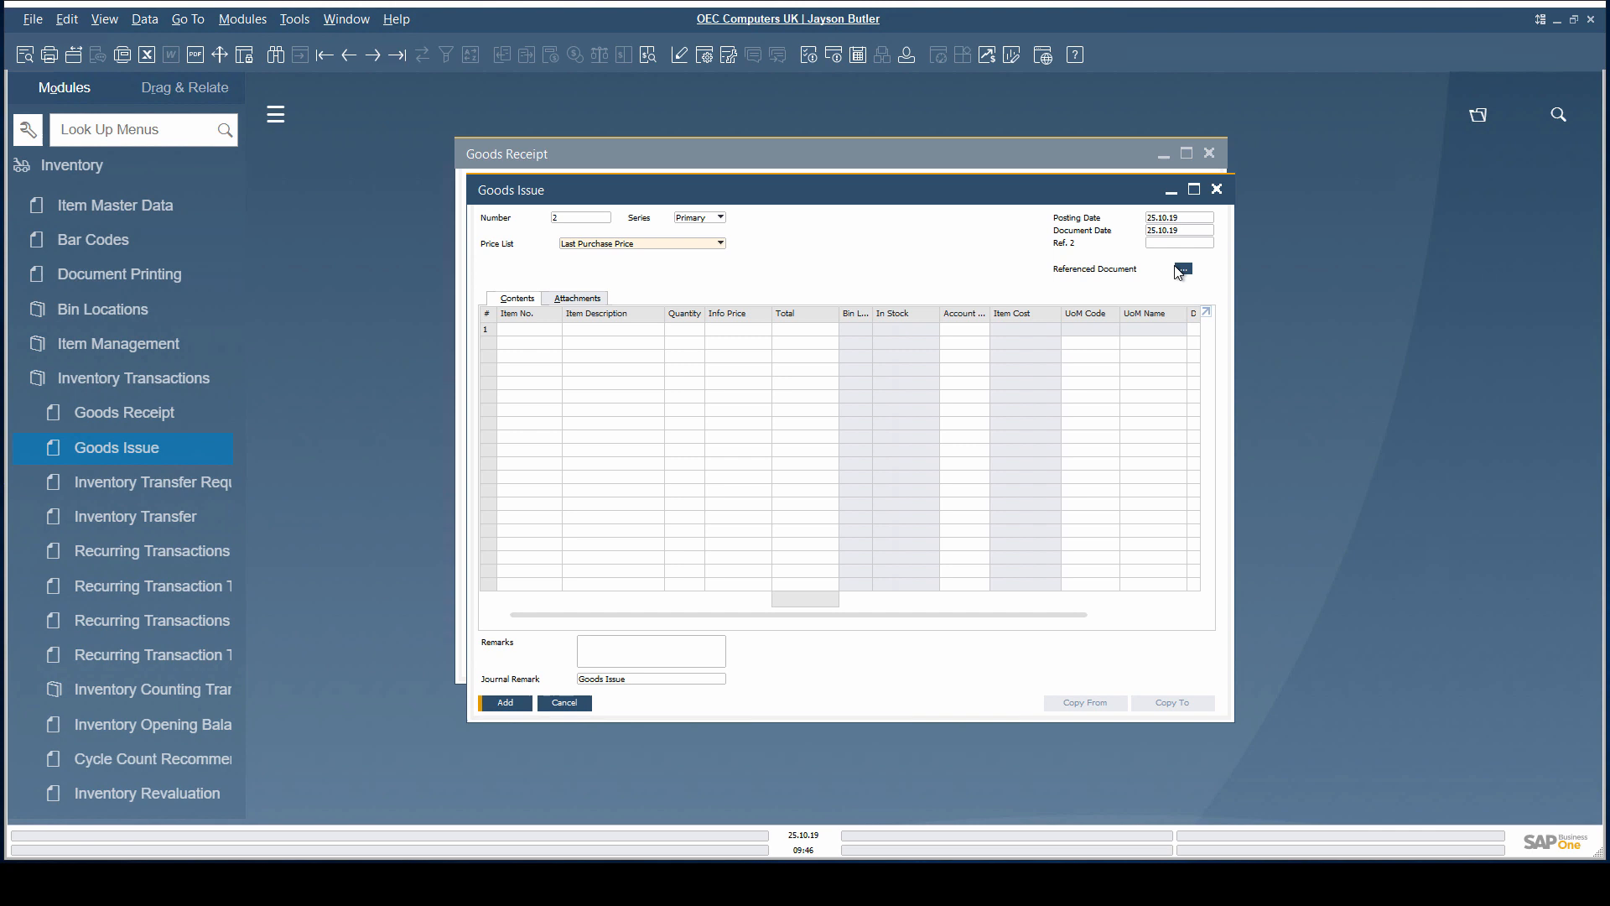
left_click(1181, 270)
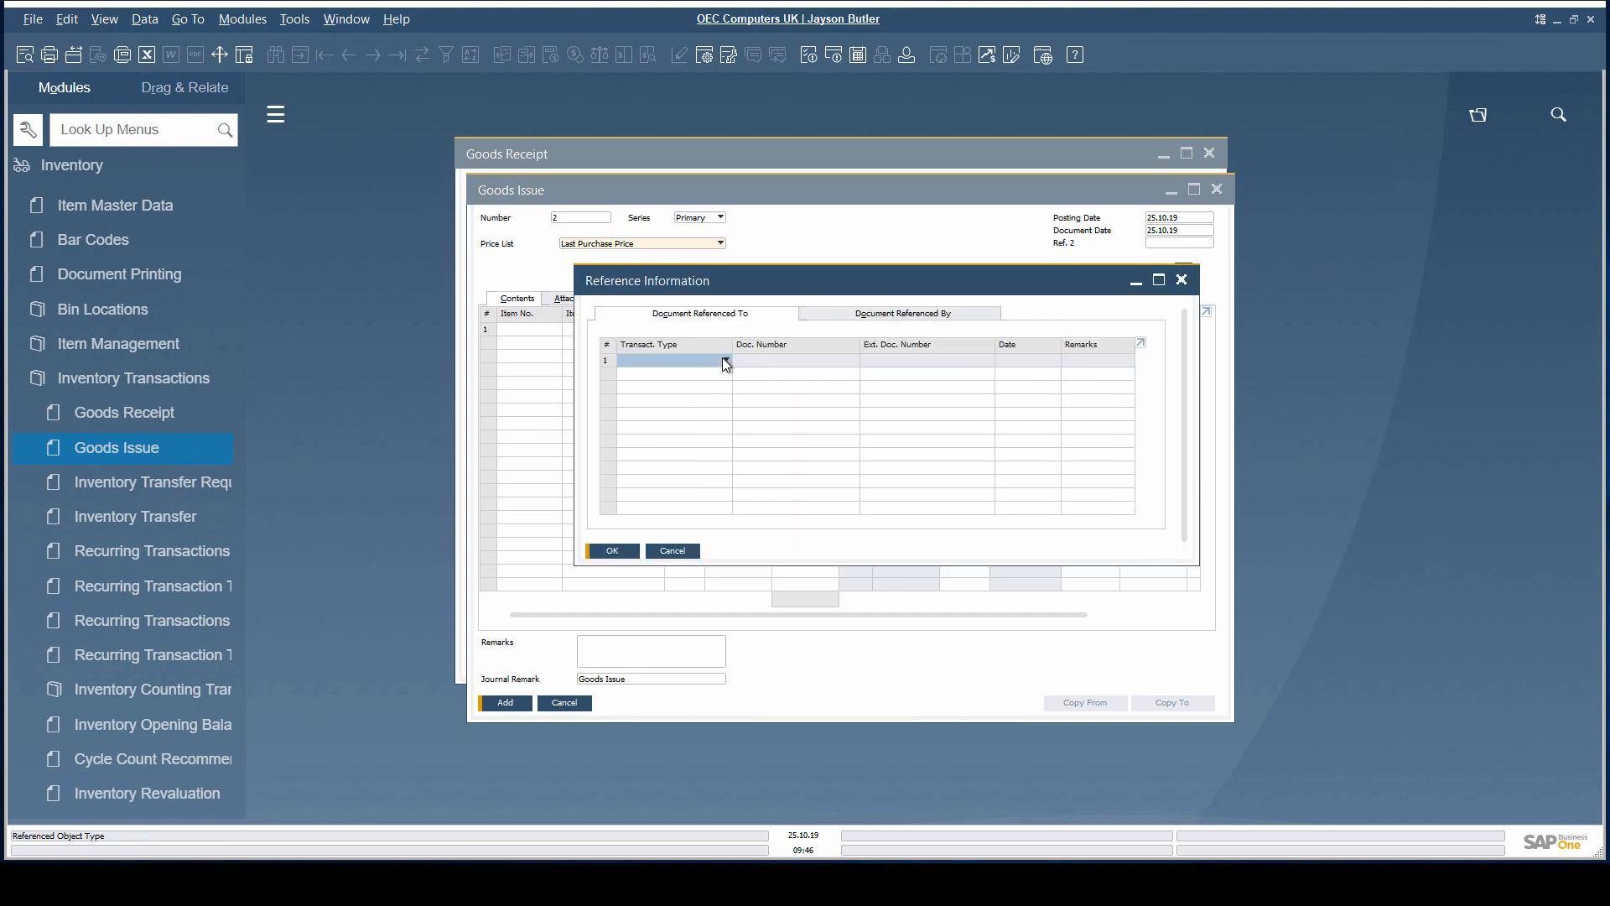
left_click(724, 361)
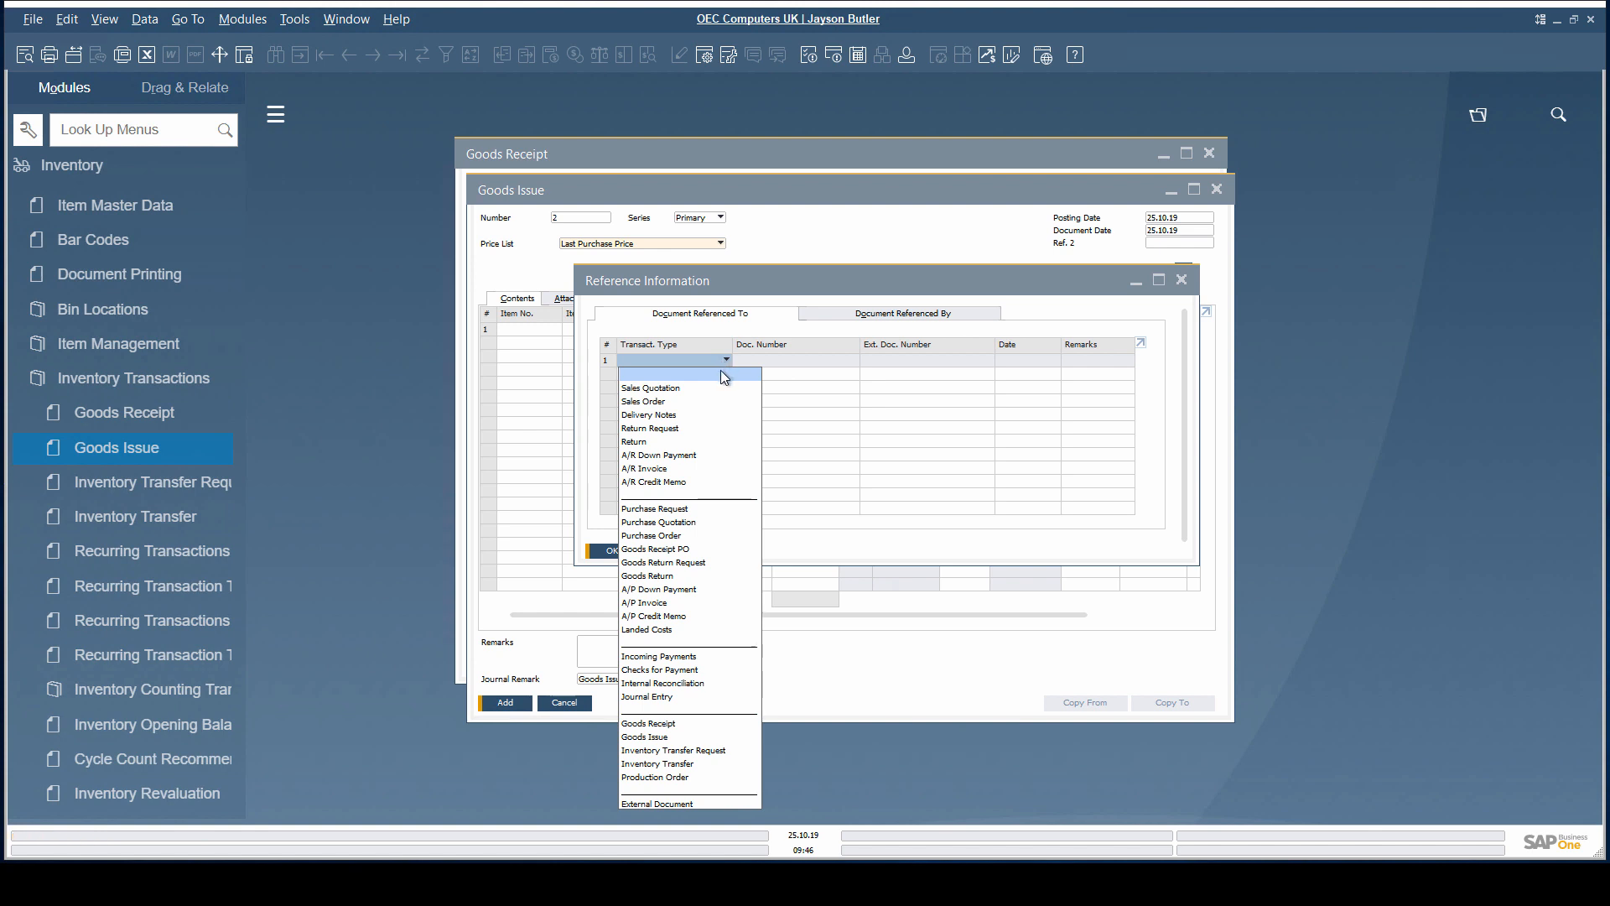
mouse_move(686, 562)
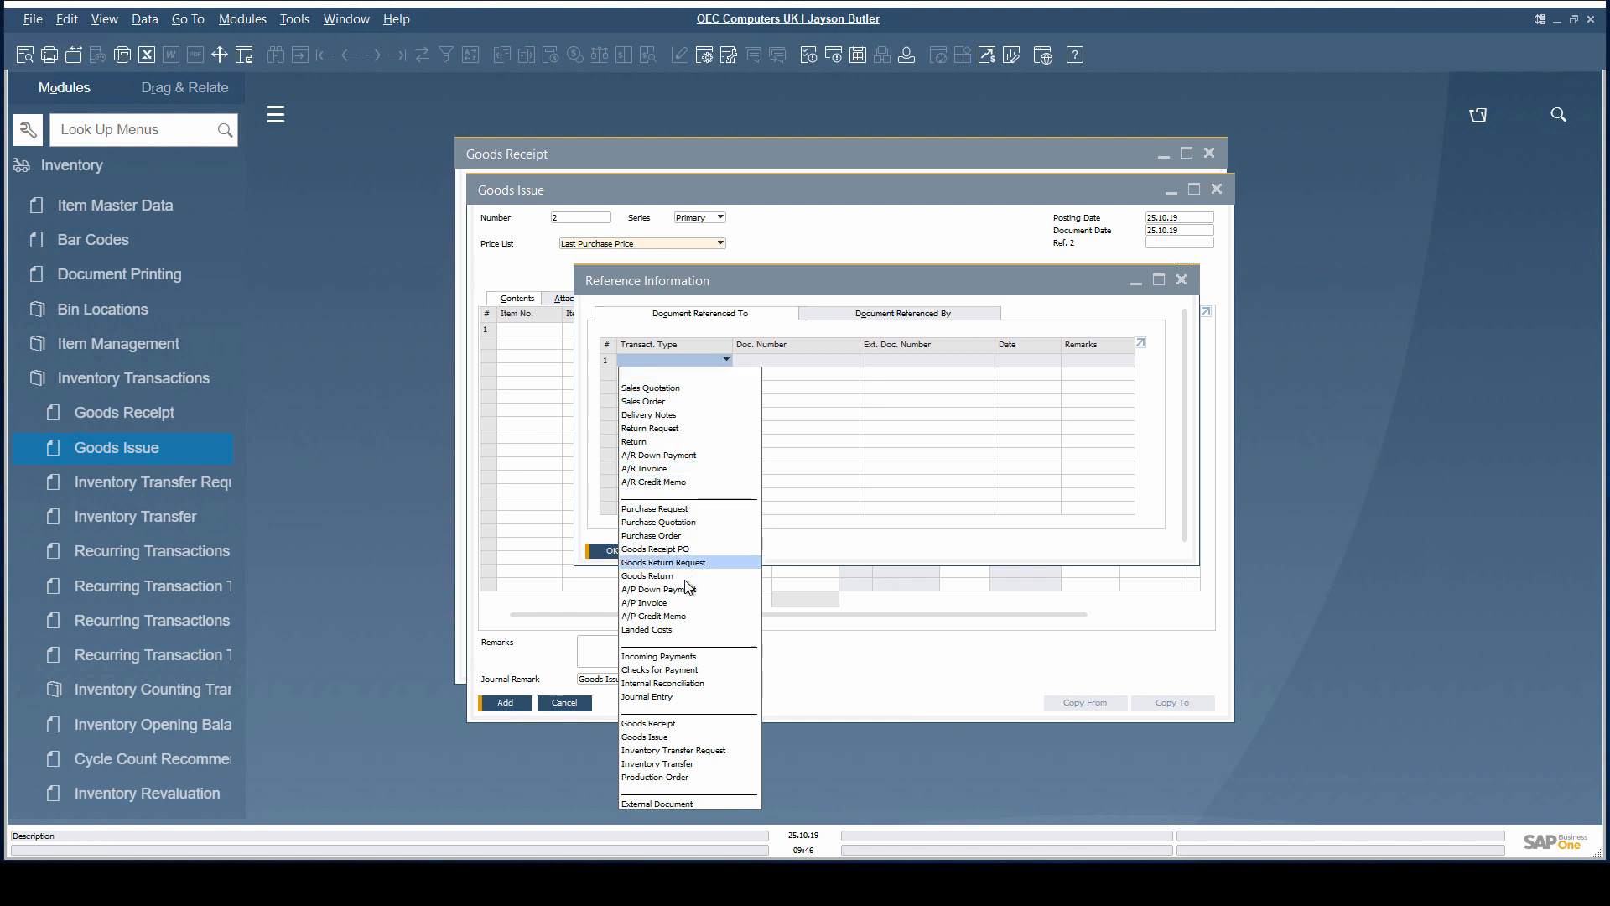
mouse_move(678, 750)
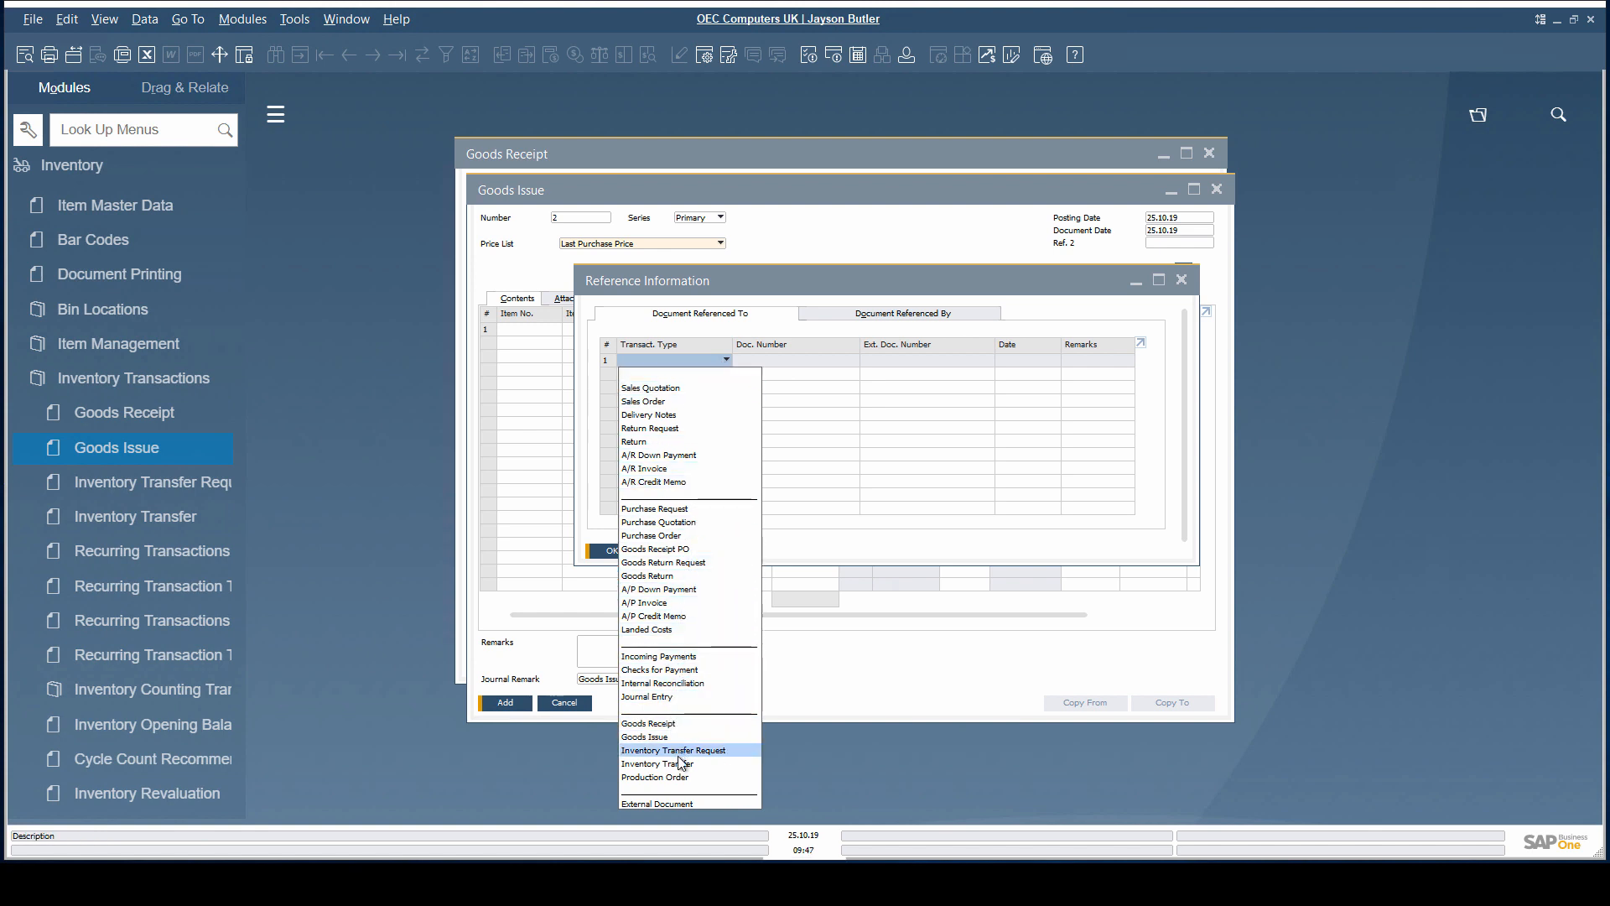
mouse_move(673, 763)
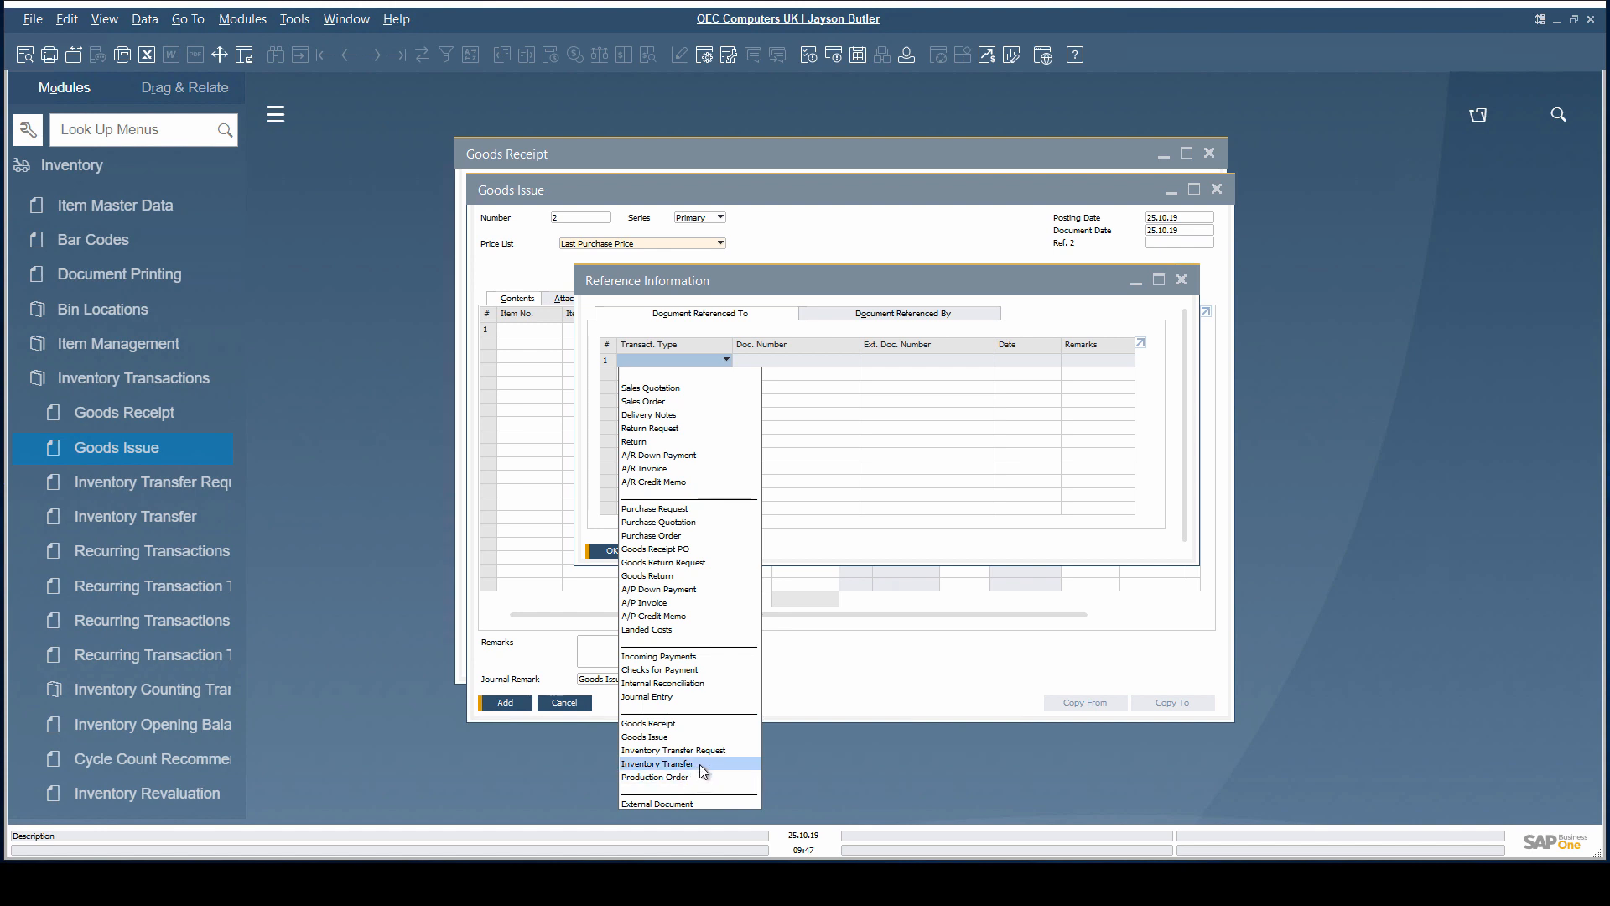
left_click(656, 765)
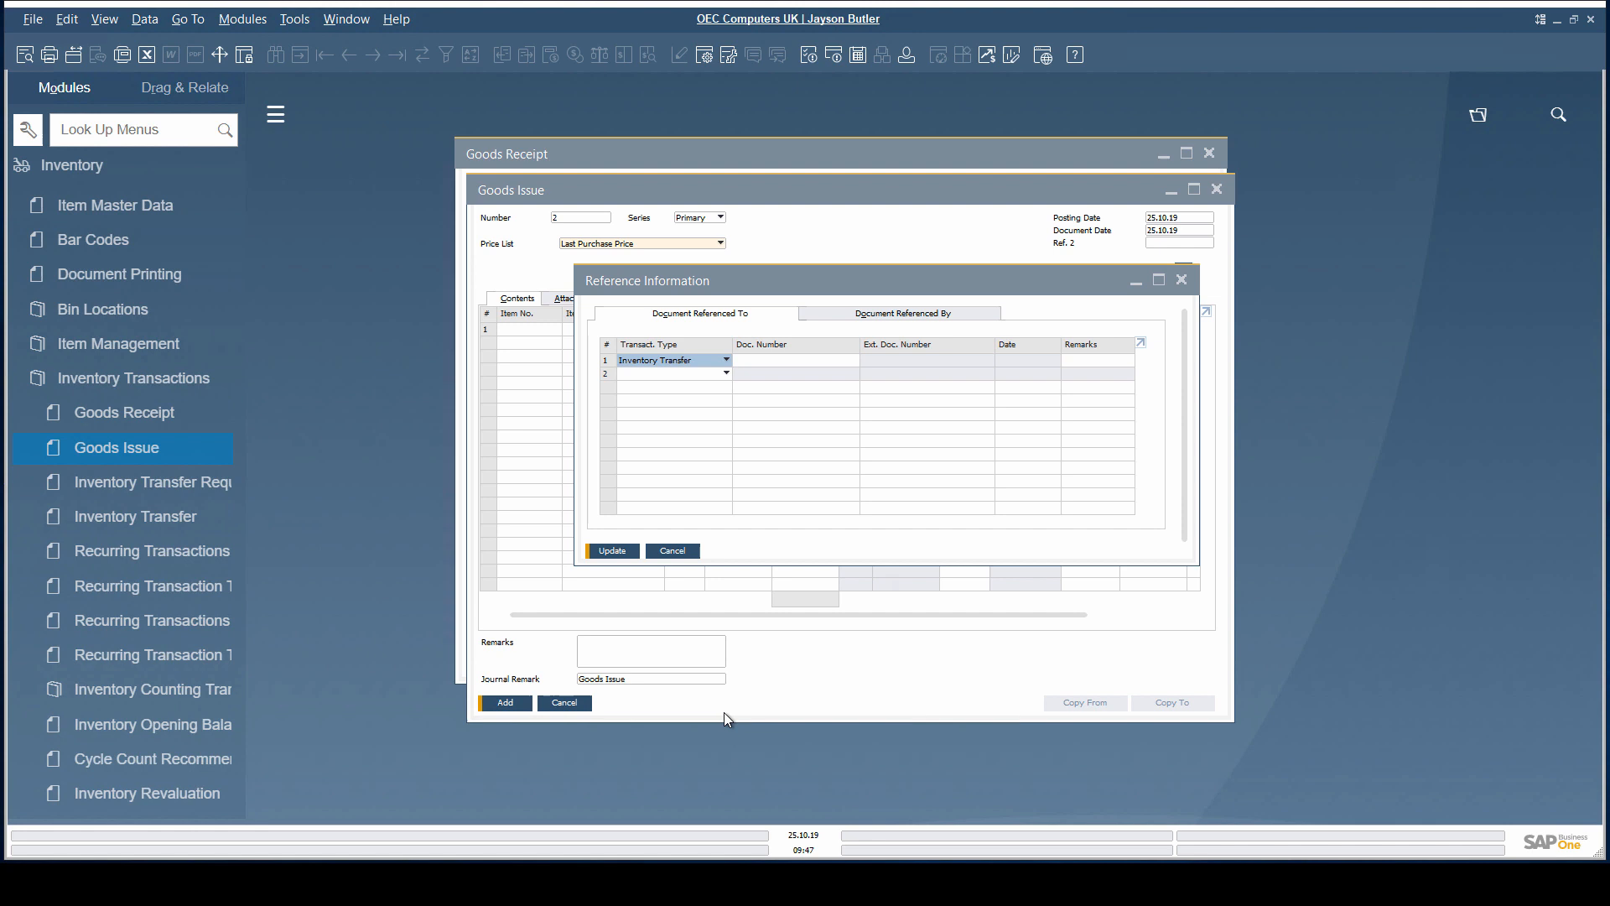
left_click(796, 359)
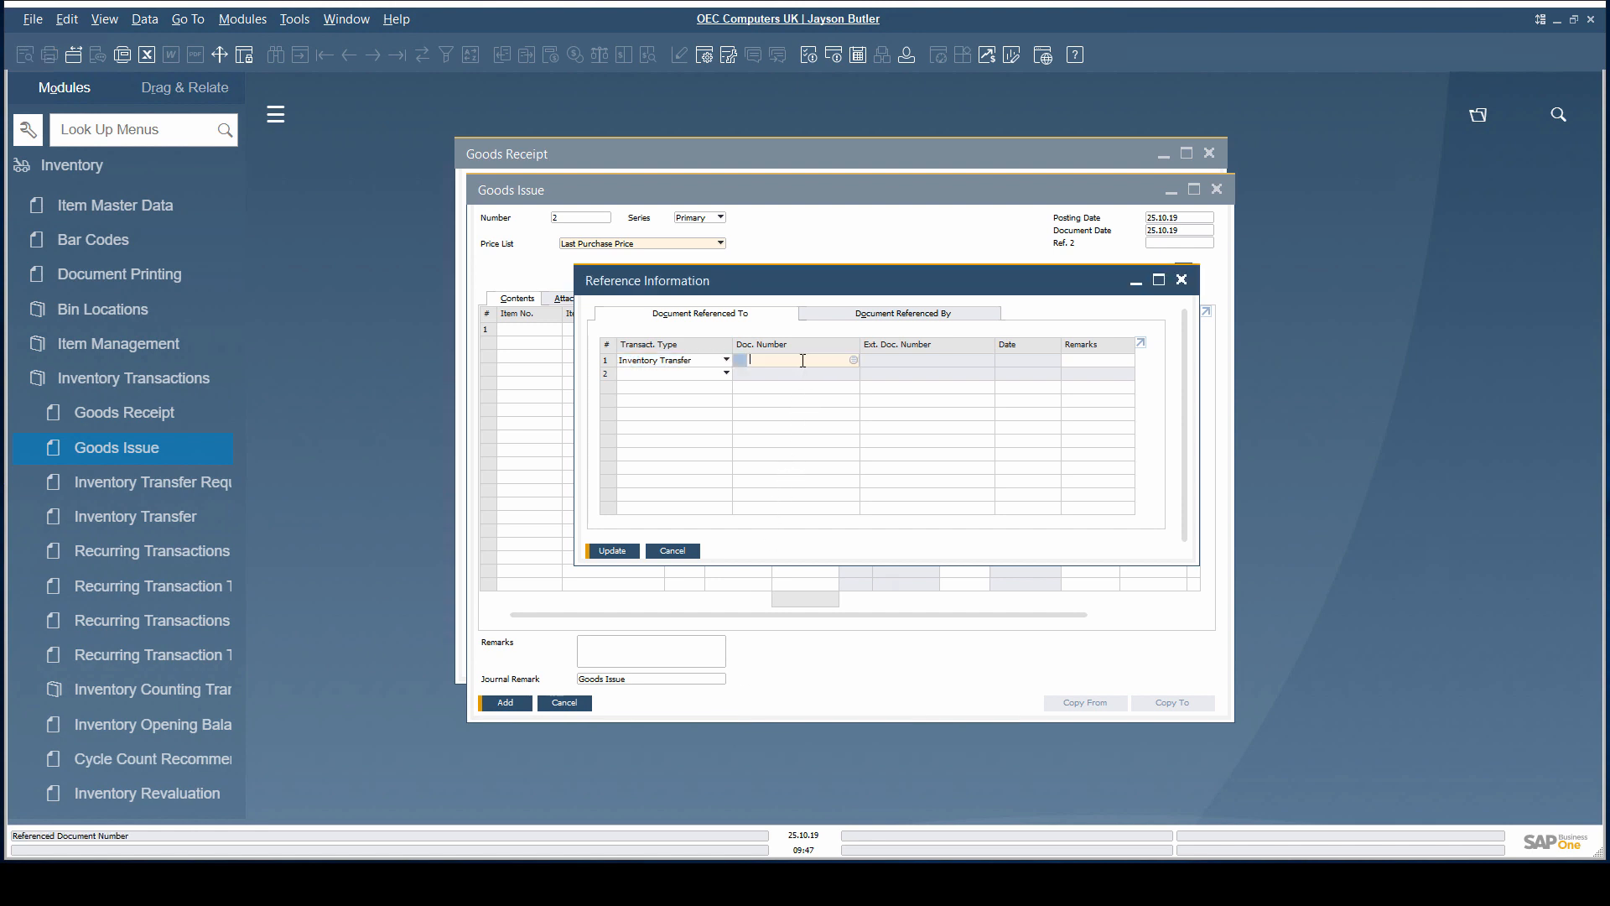
left_click(610, 550)
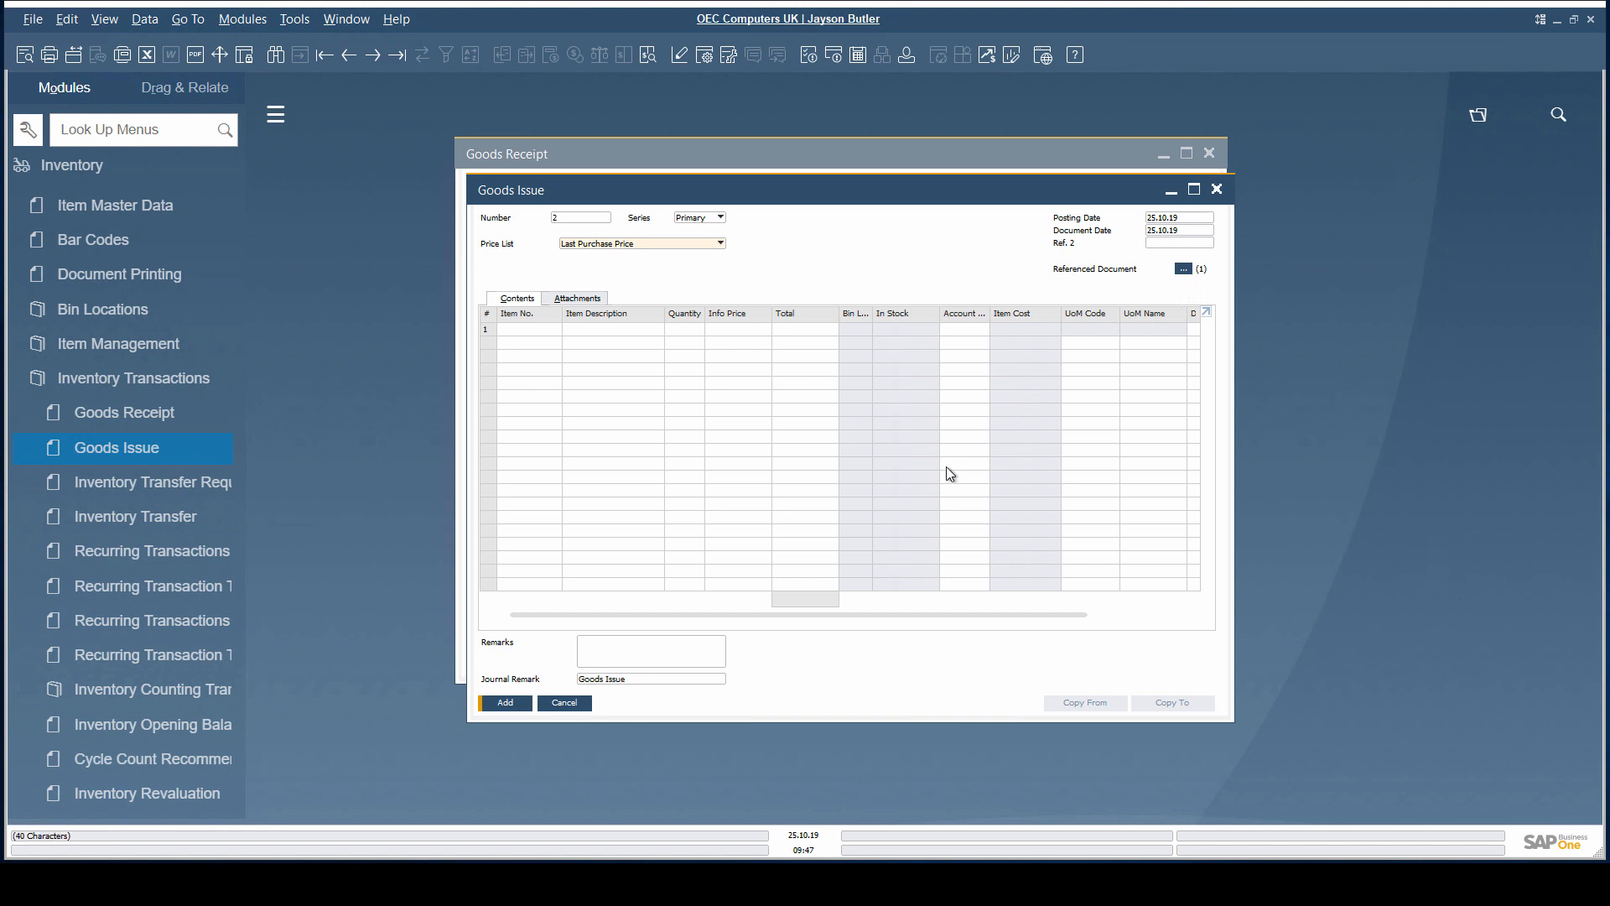
- Cancel the Goods Issue and Goods Receipt windows without adding them
left_click(1216, 190)
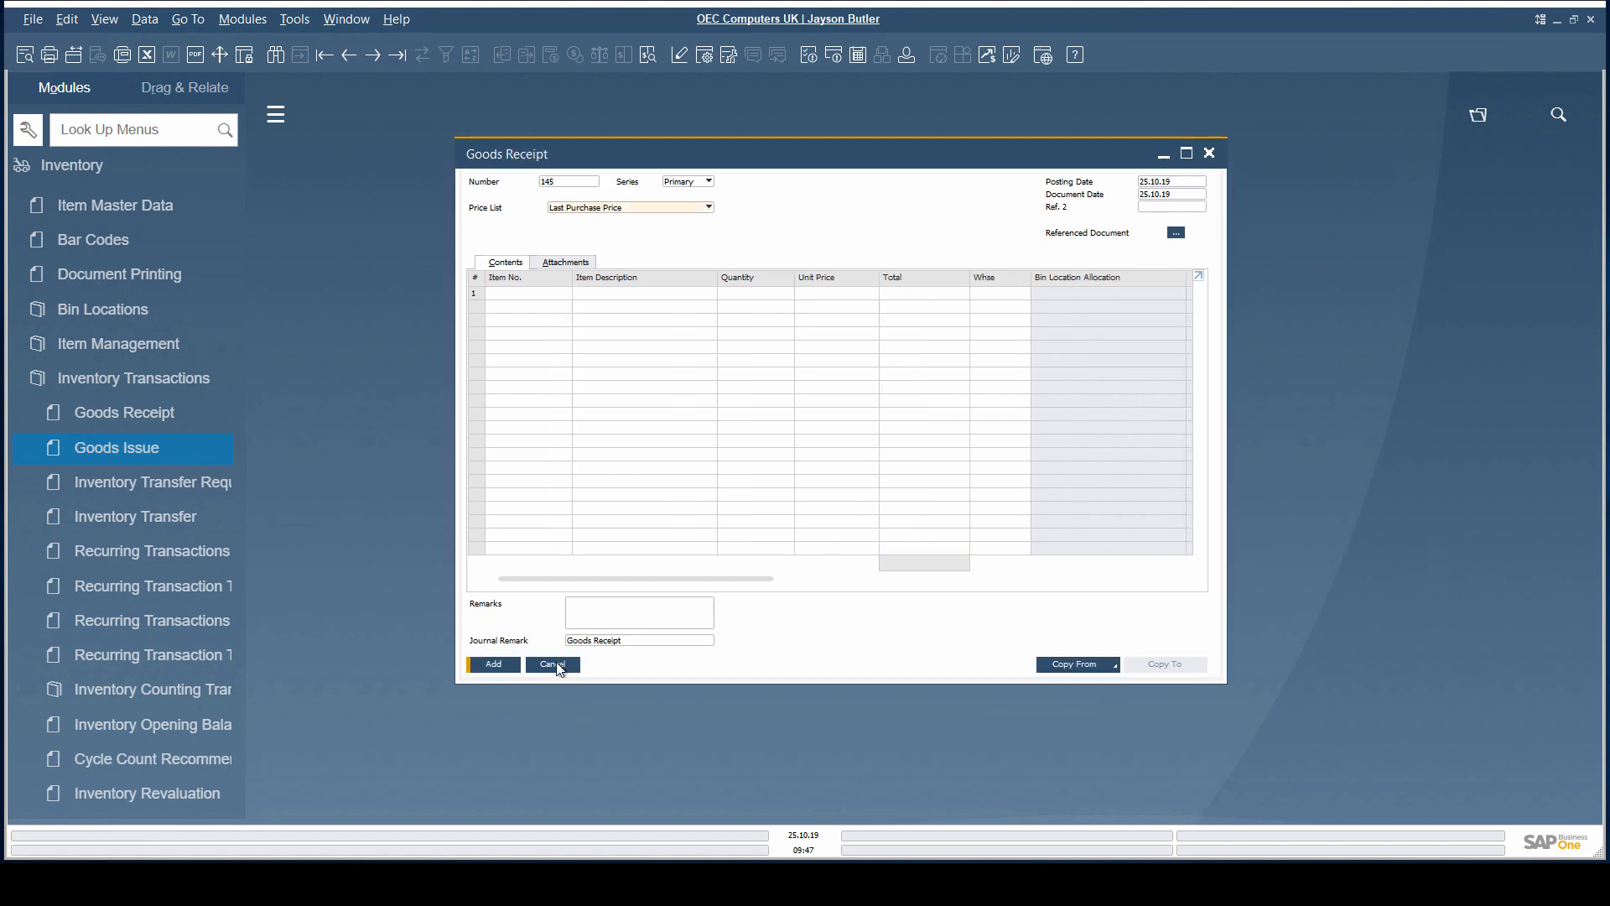
left_click(552, 664)
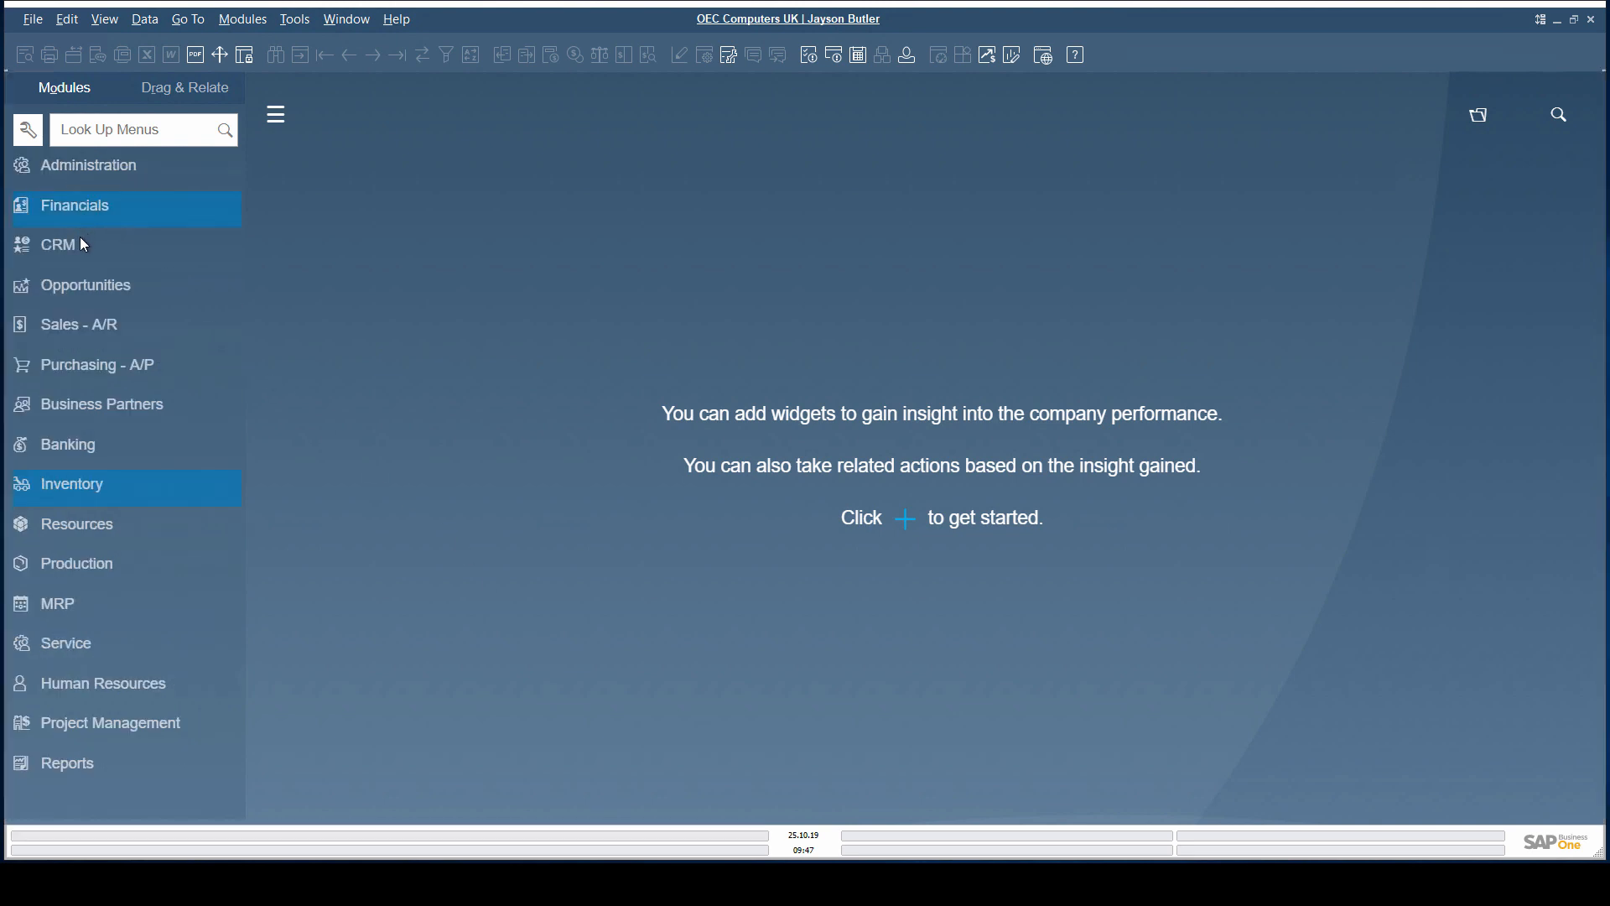
- Create an Inventory Transfer Request from sales order 1236 with an automatic reference and view its referenced documents
left_click(88, 323)
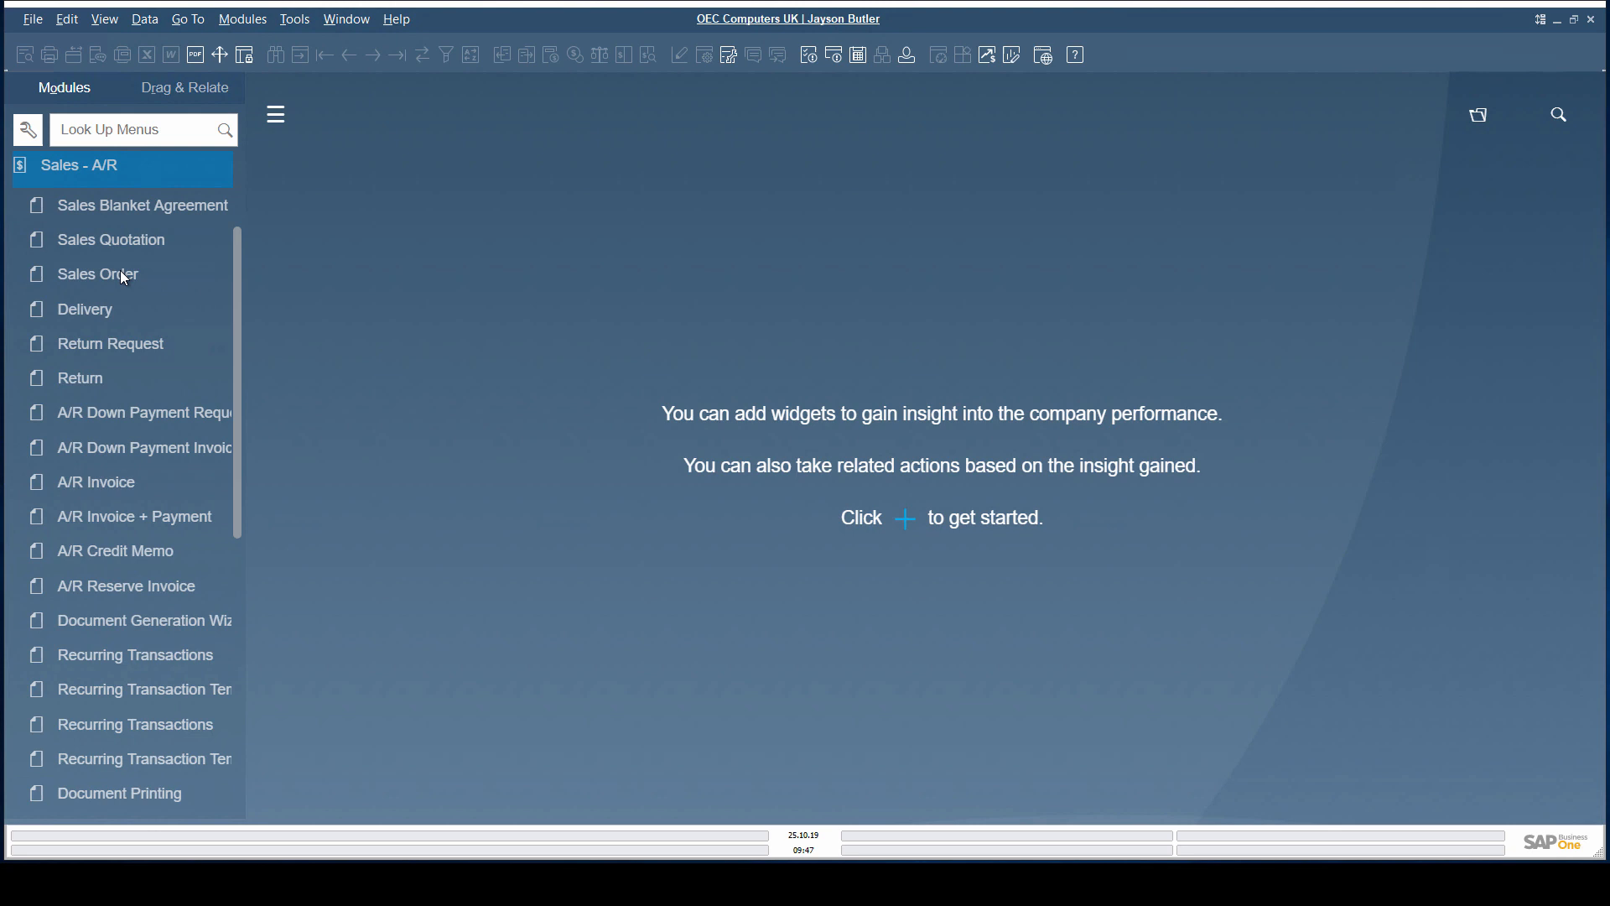
left_click(98, 274)
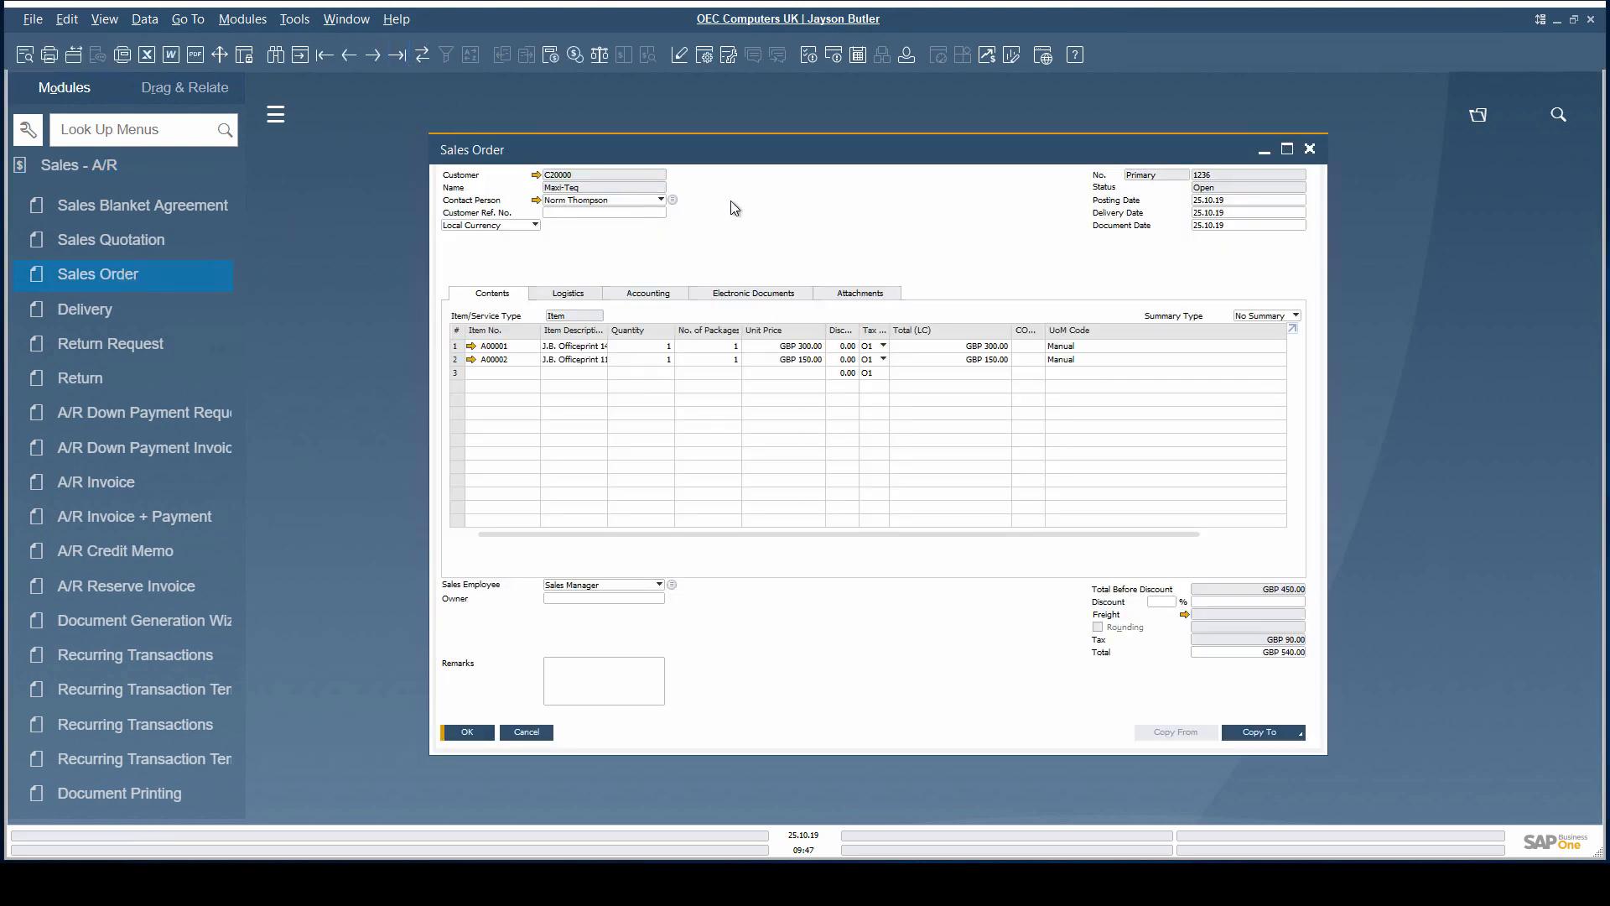
right_click(735, 208)
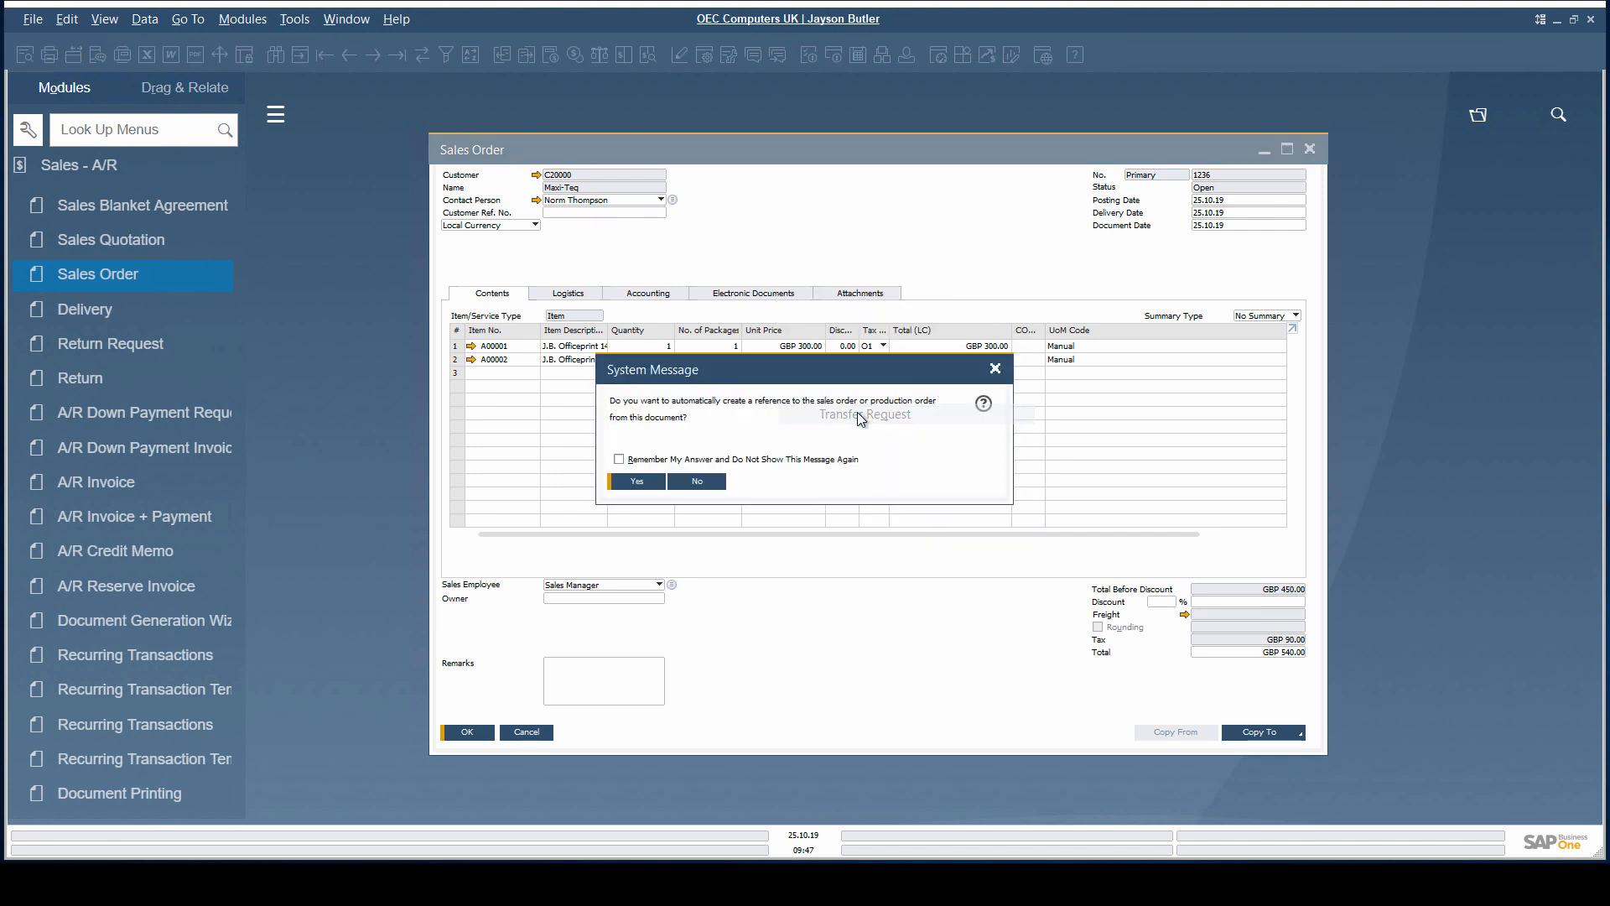
mouse_move(810, 438)
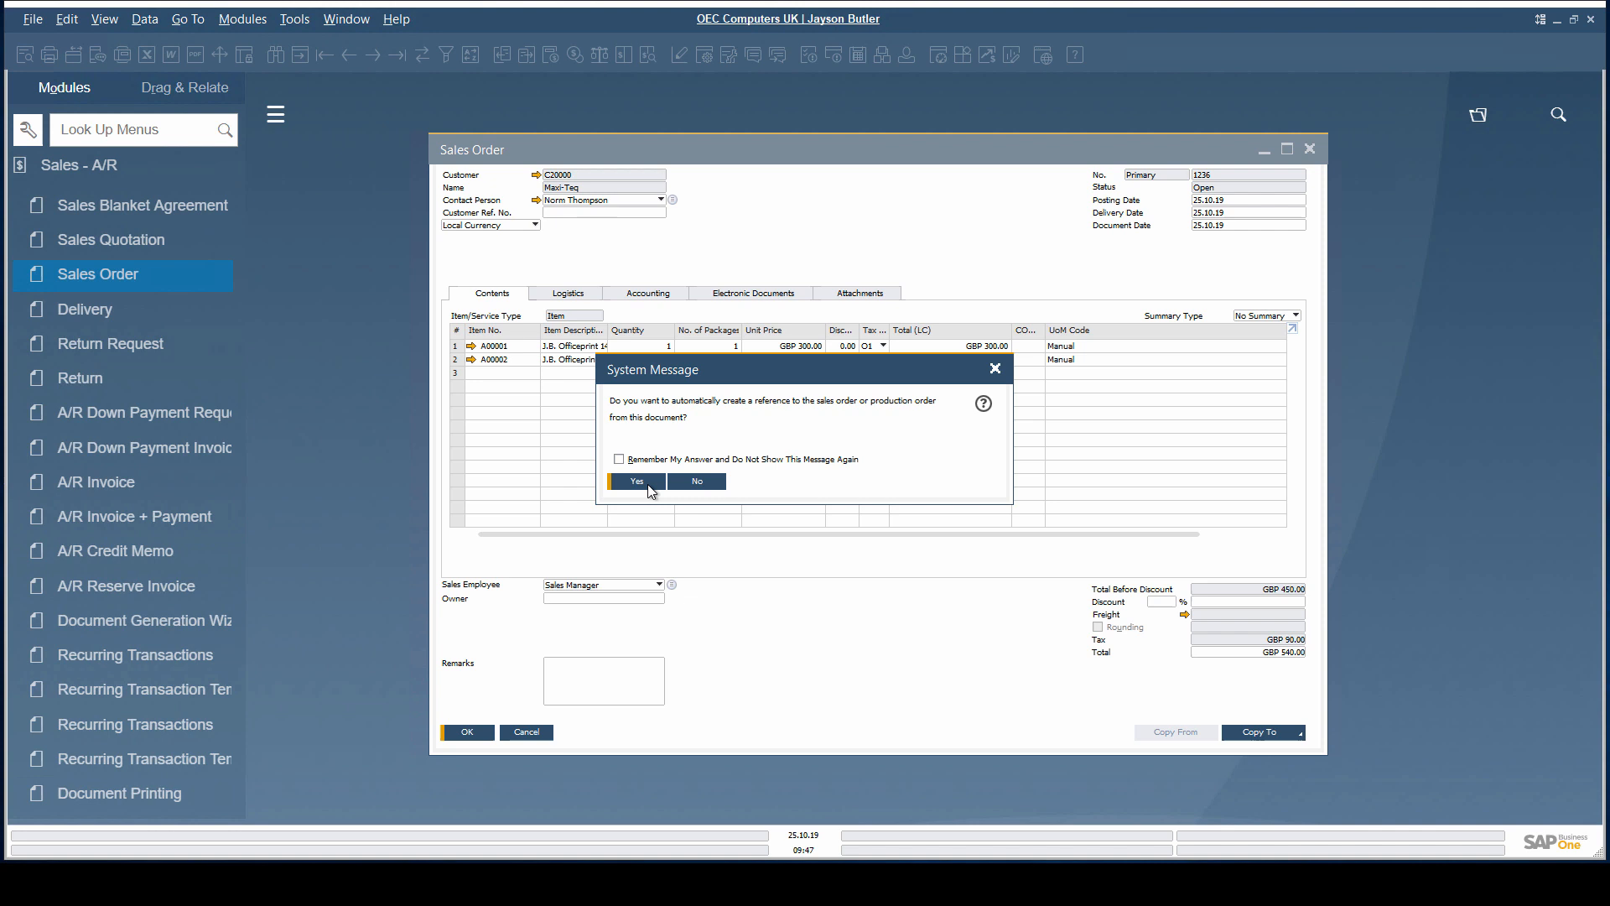
left_click(636, 482)
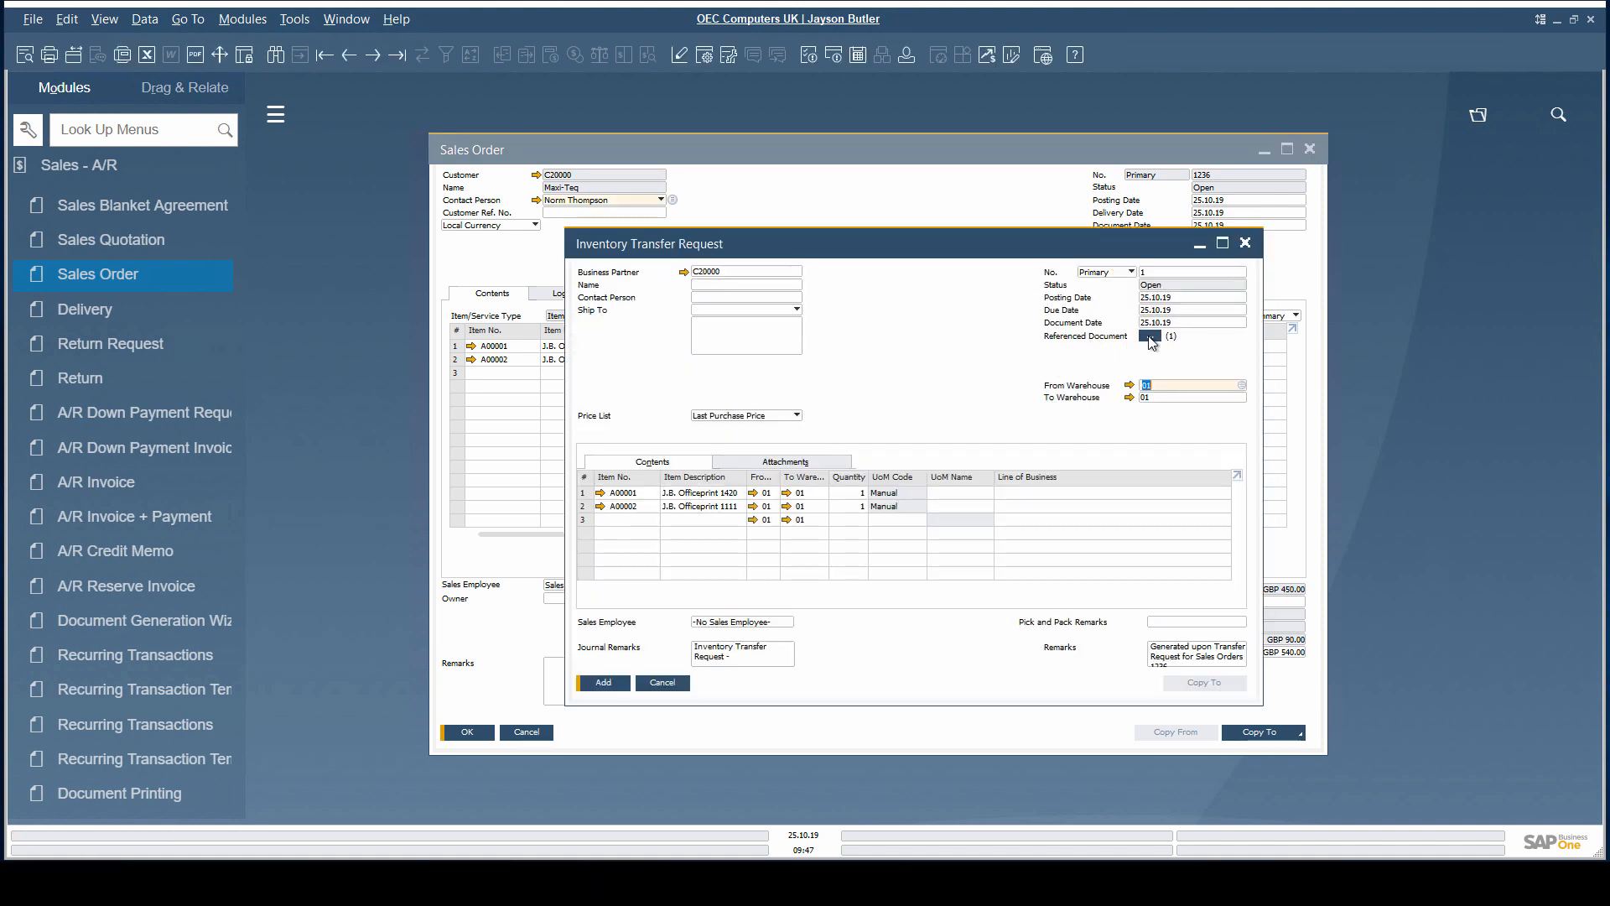
left_click(1150, 338)
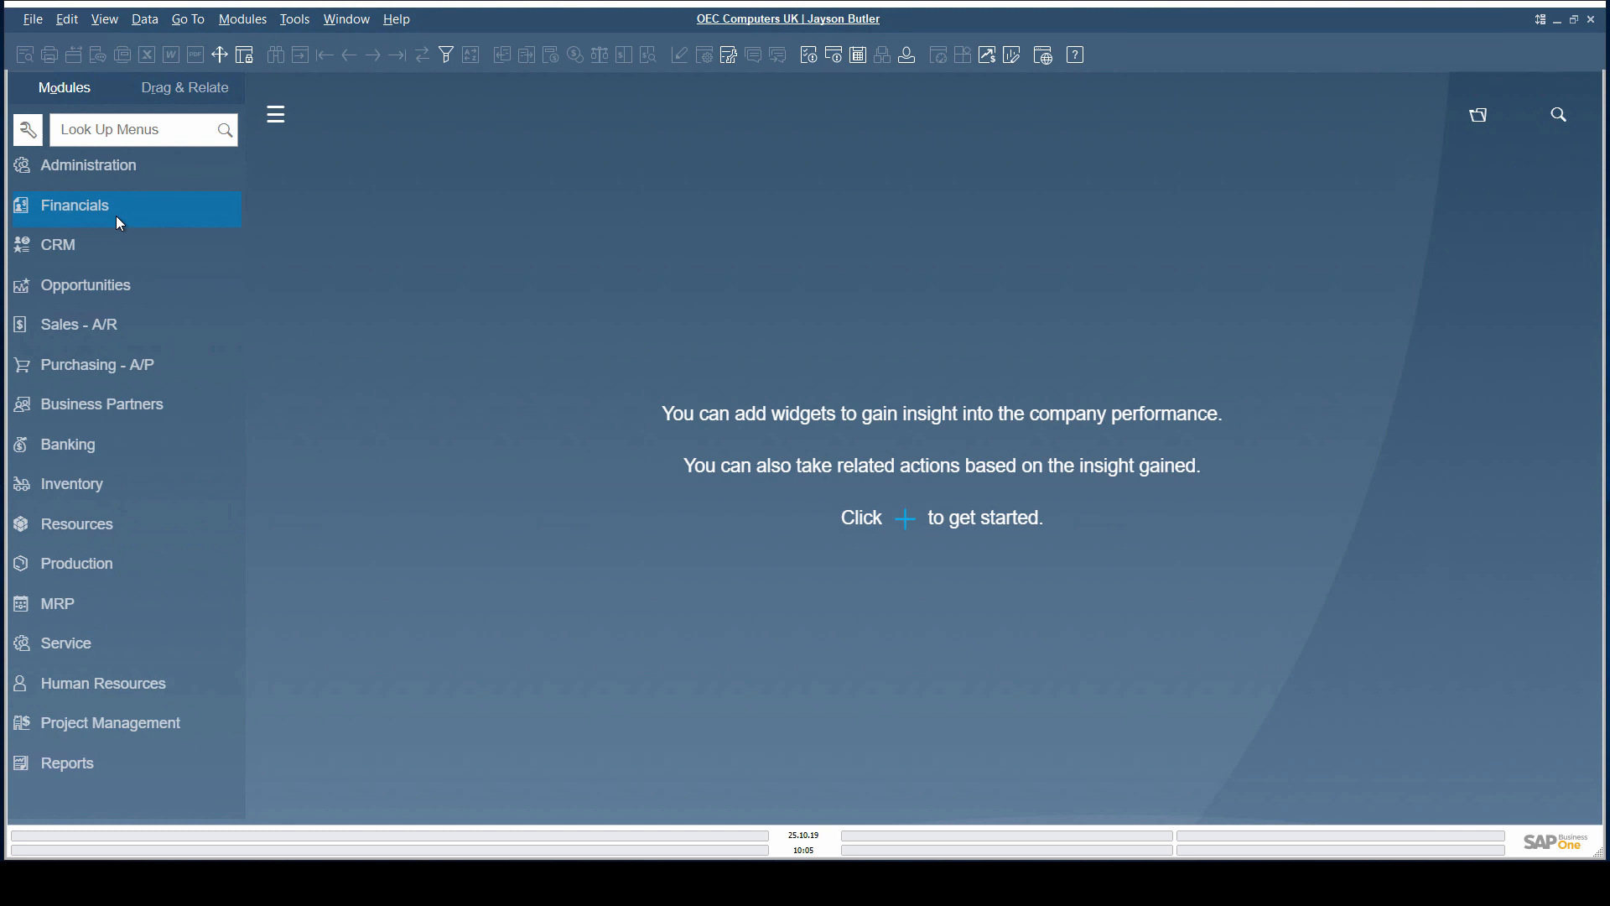
- In Financials, confirm the recurring posting's reference to A/R invoice 1311
left_click(76, 205)
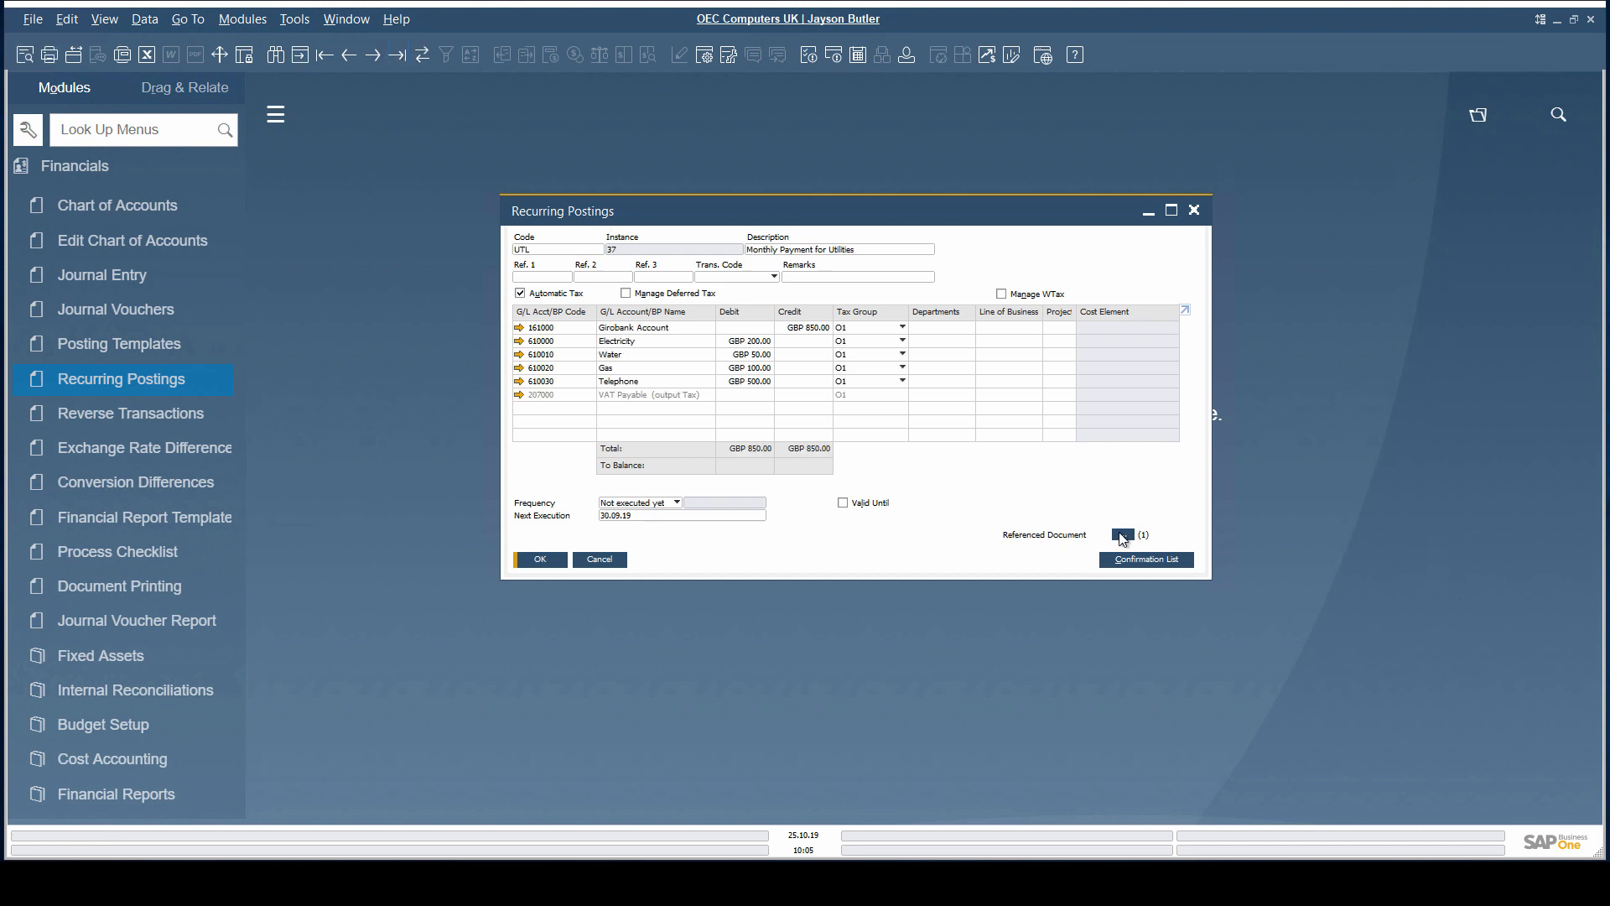
left_click(1122, 535)
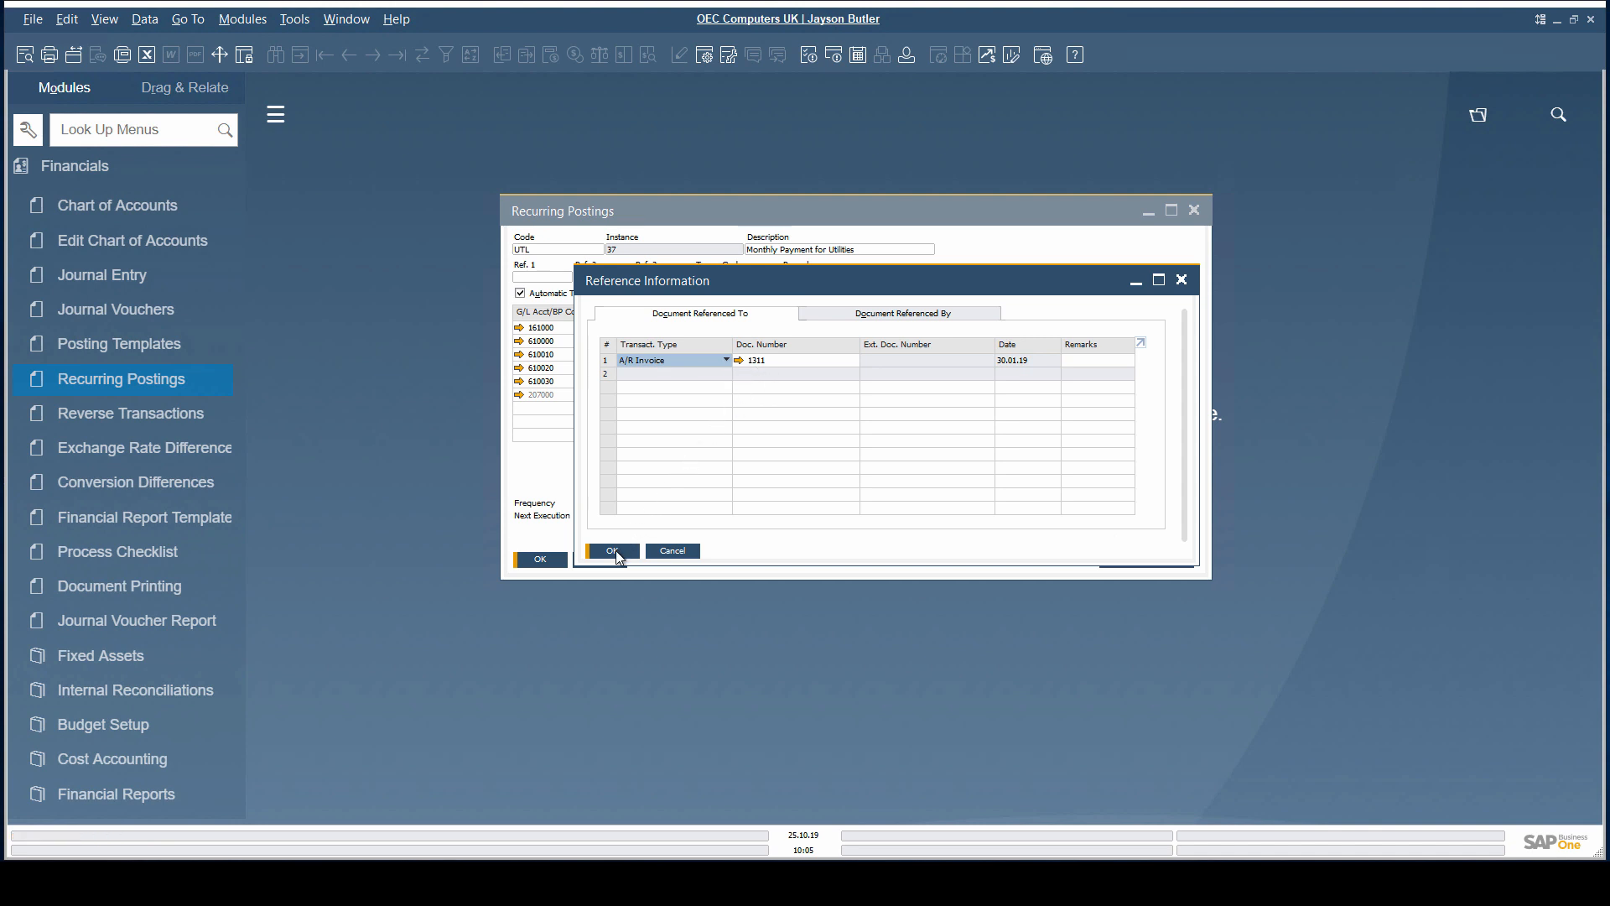
left_click(611, 551)
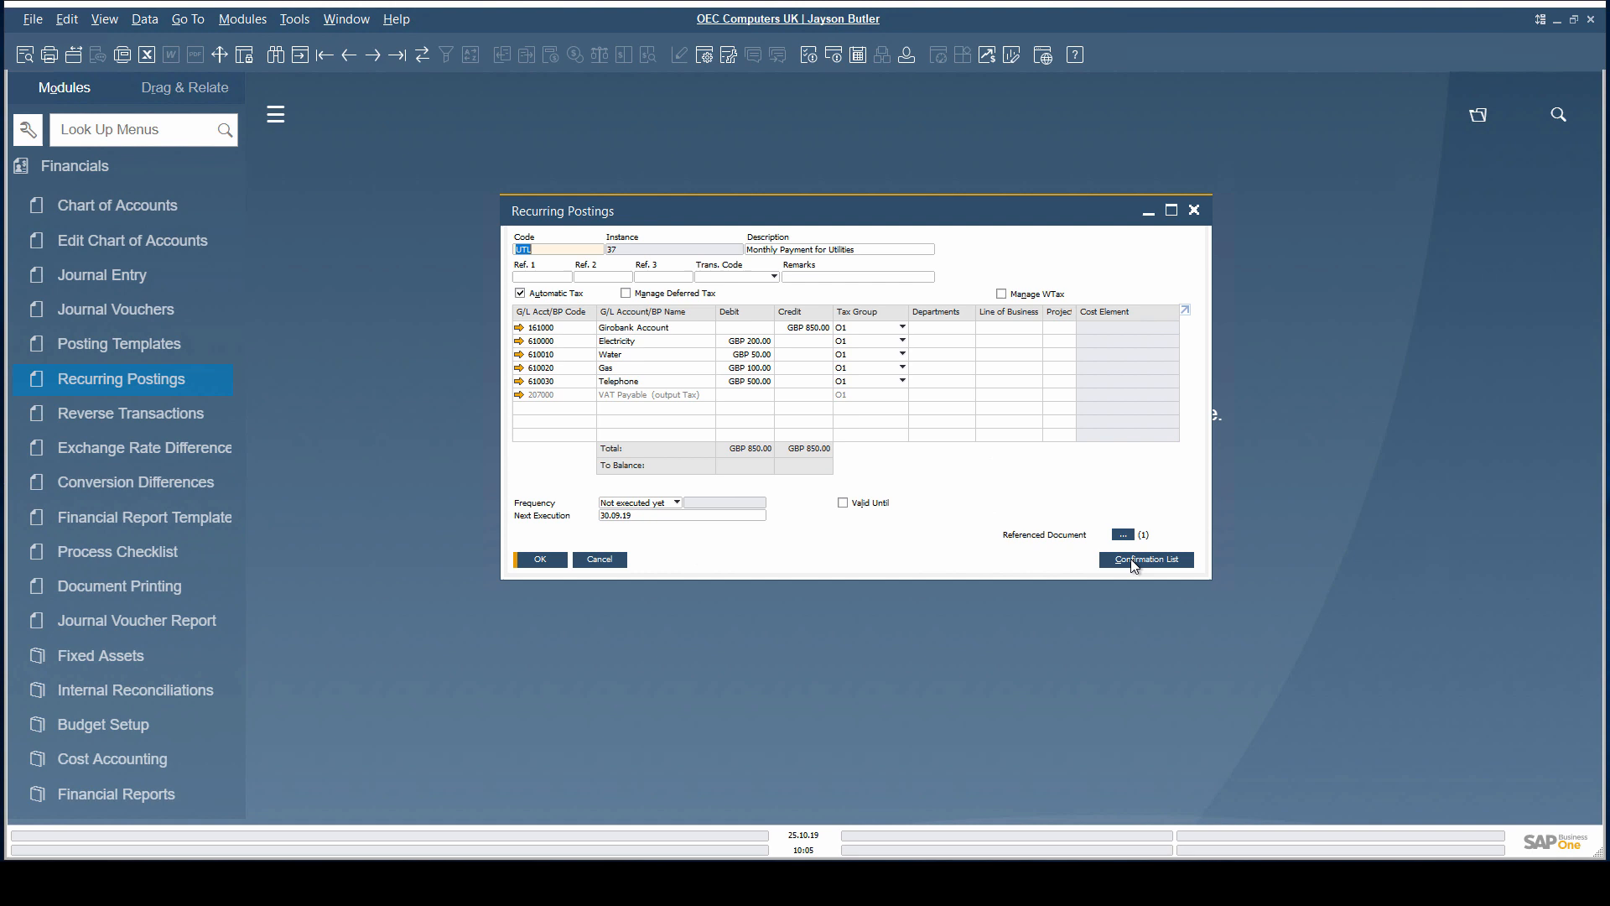
- Execute the utilities recurring posting from the Confirmation List and save it to the permanent file
left_click(1146, 558)
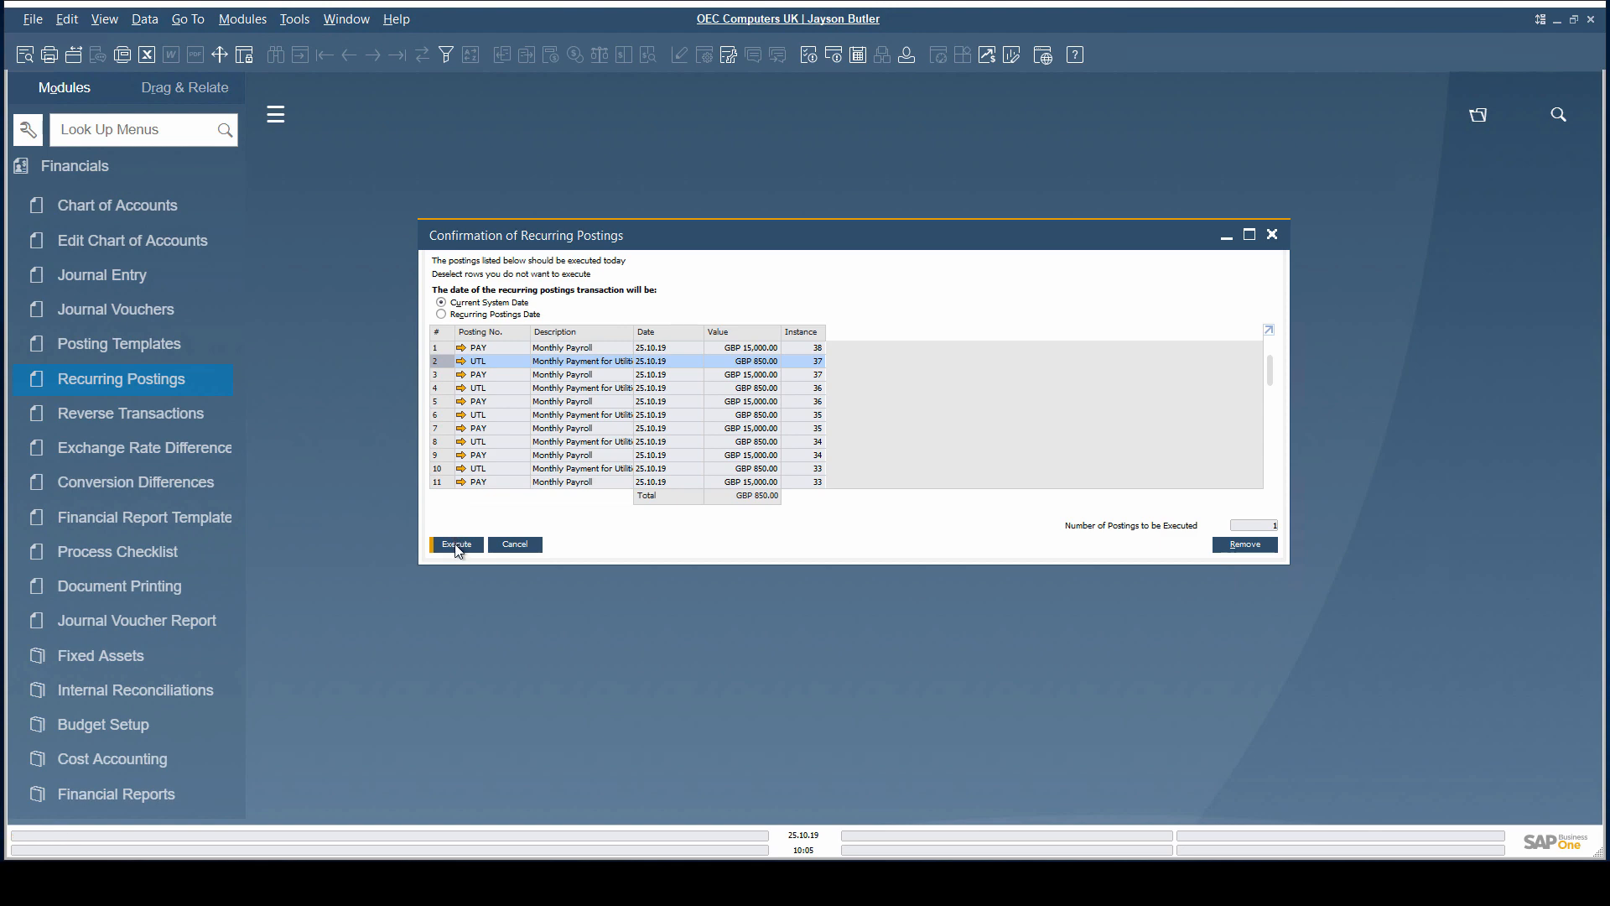
left_click(455, 544)
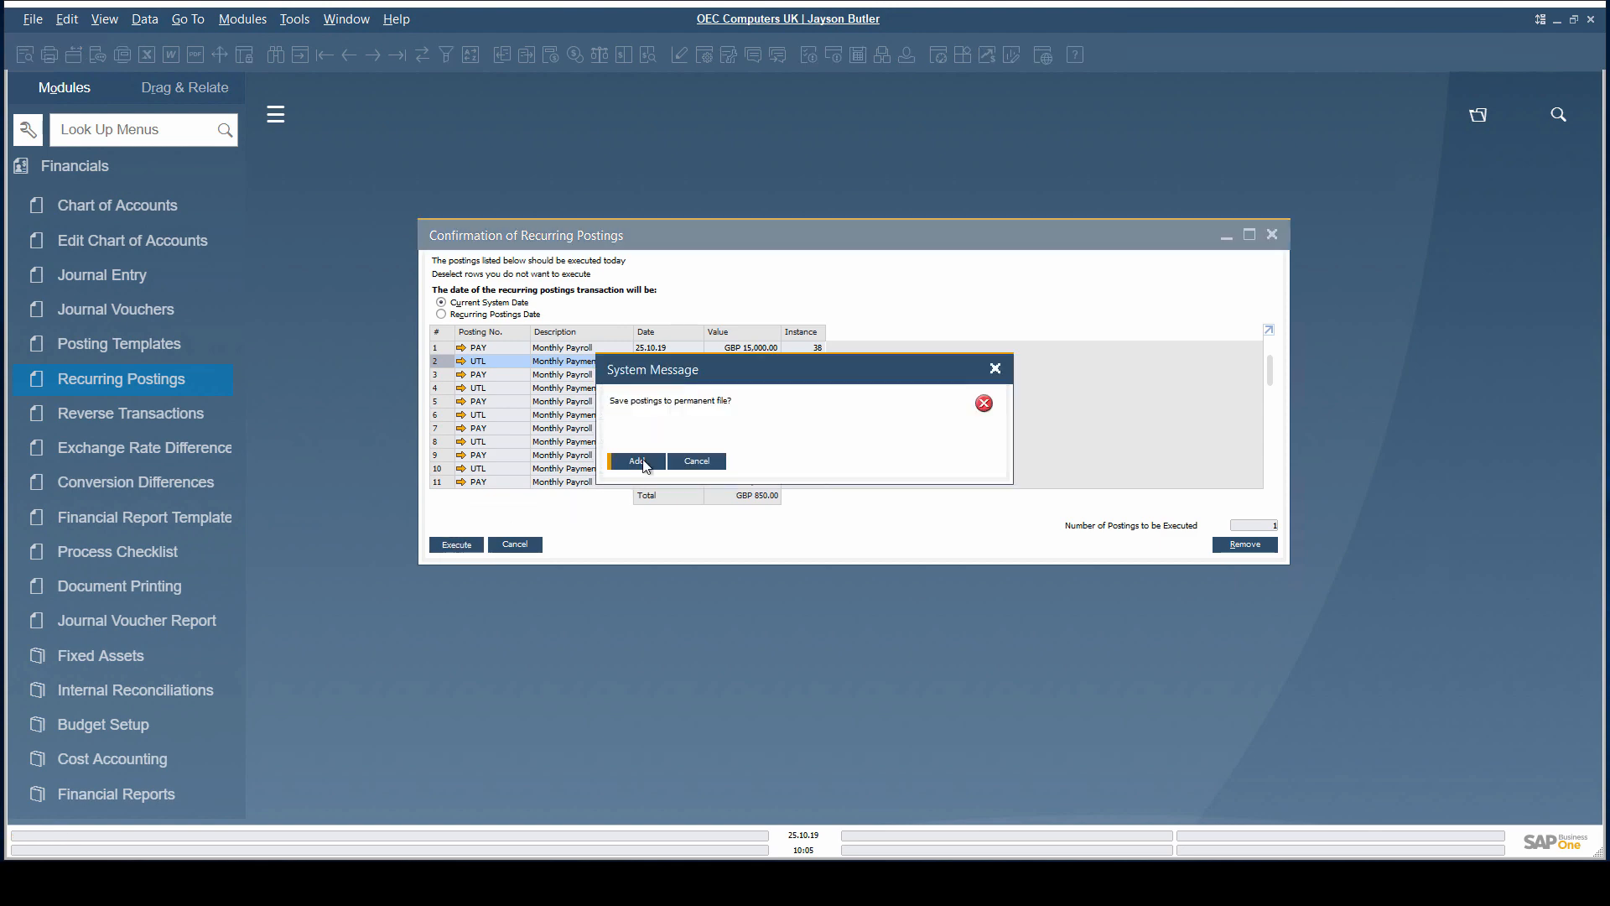
left_click(634, 459)
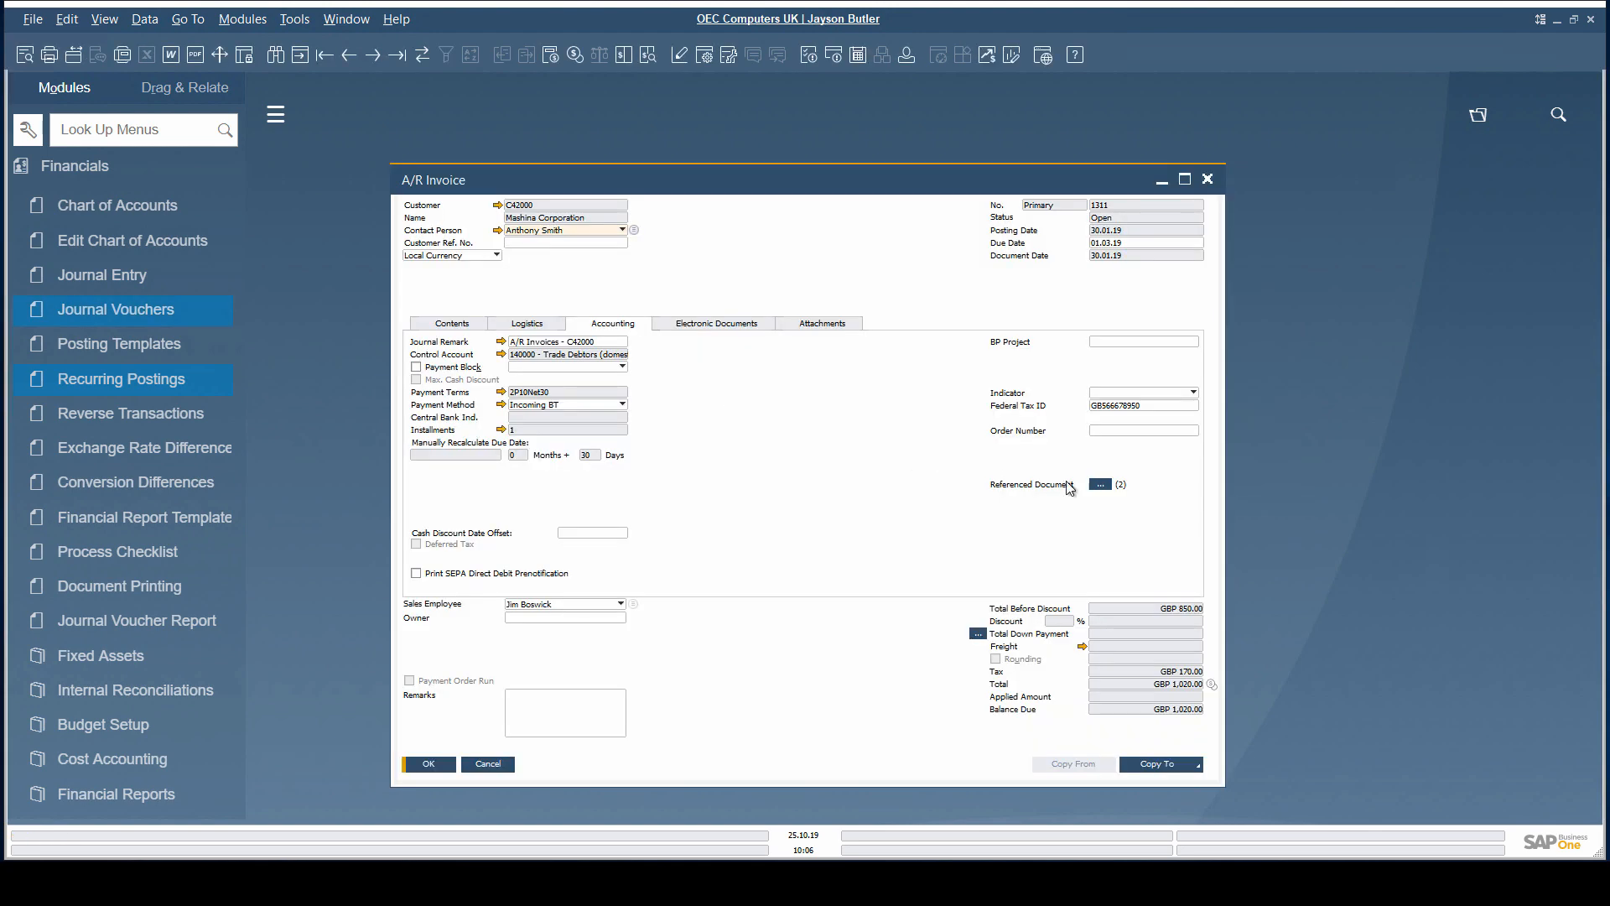
- Review the two Journal Entry rows in invoice 1311's referenced documents and close the forms
left_click(1100, 483)
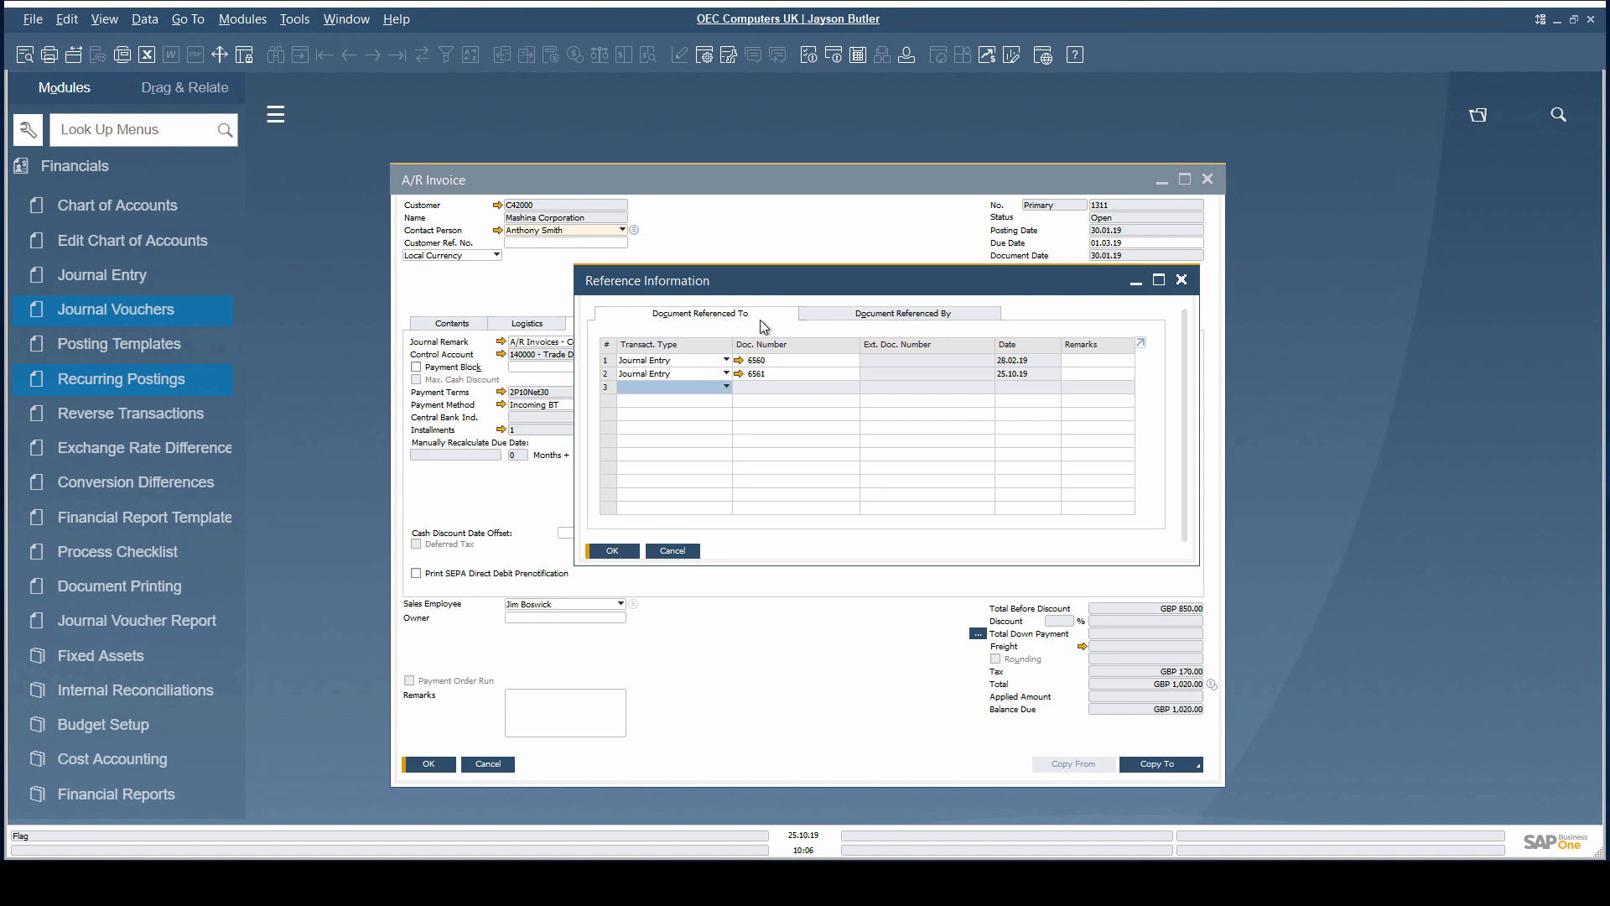
left_click(899, 313)
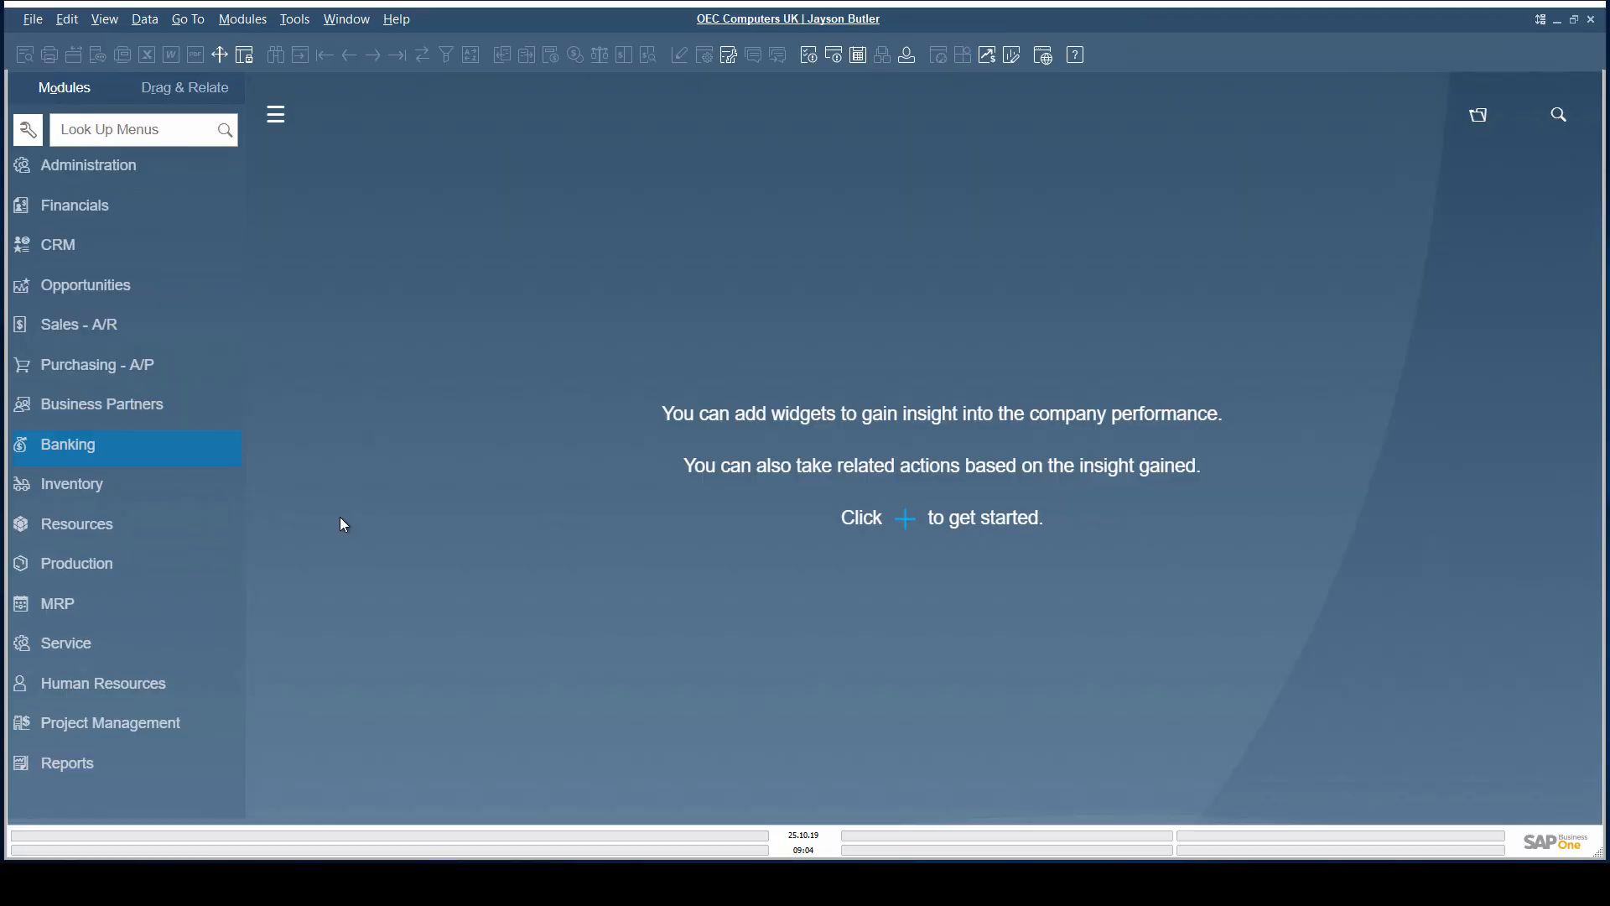
- From Banking open Incoming Payments and its linked Journal Entry 6556, then expand Sales - A/R
left_click(67, 443)
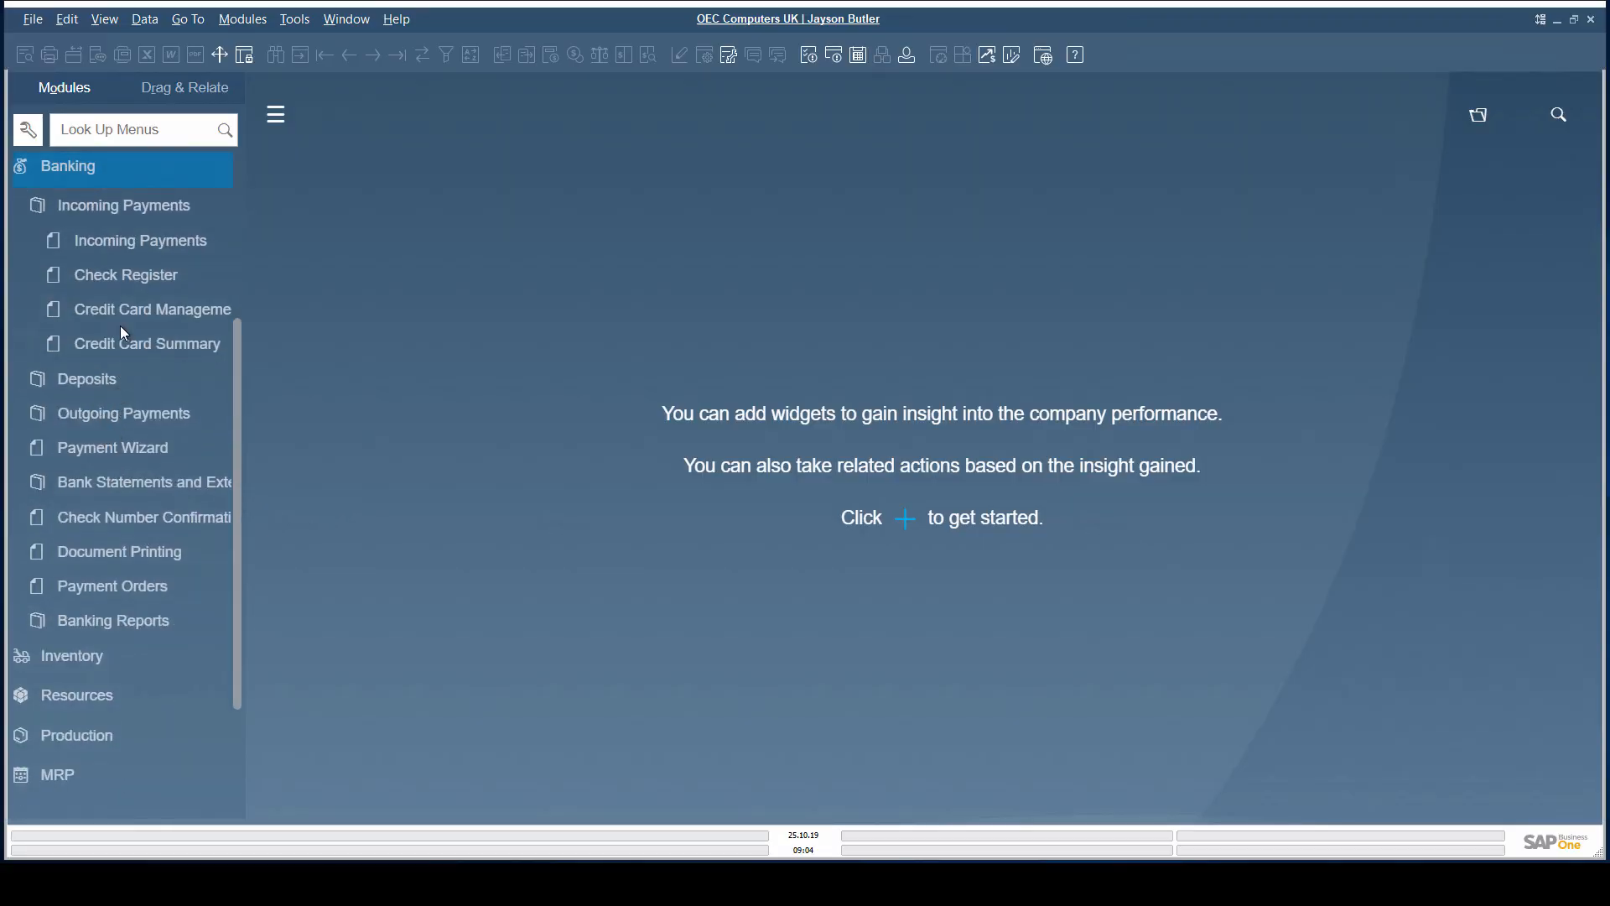
left_click(141, 239)
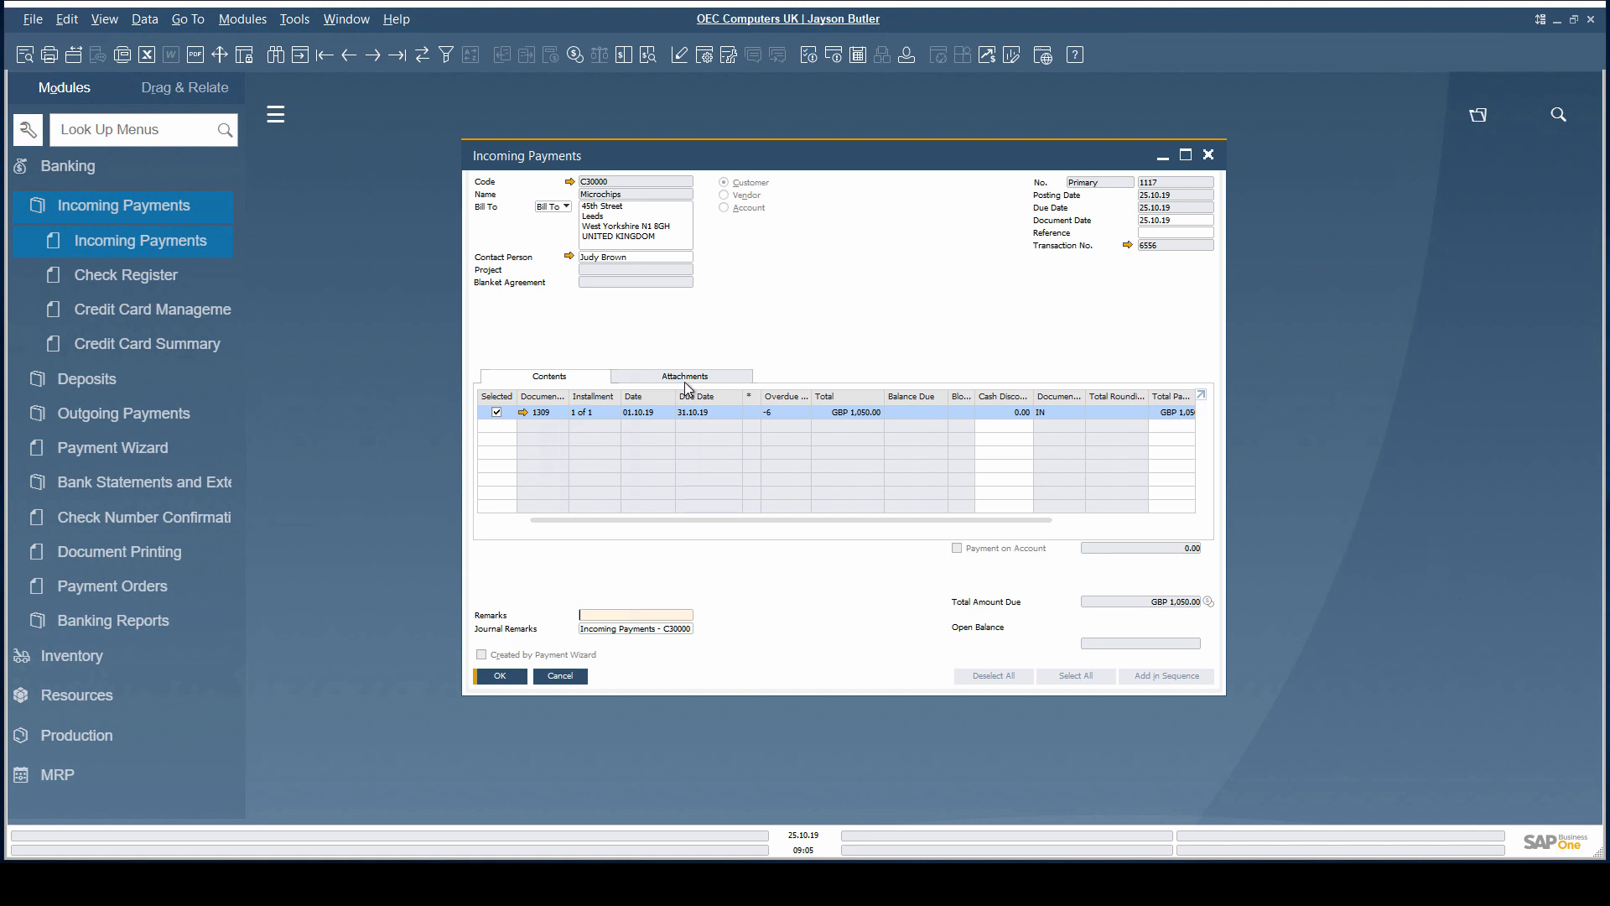
mouse_move(571, 188)
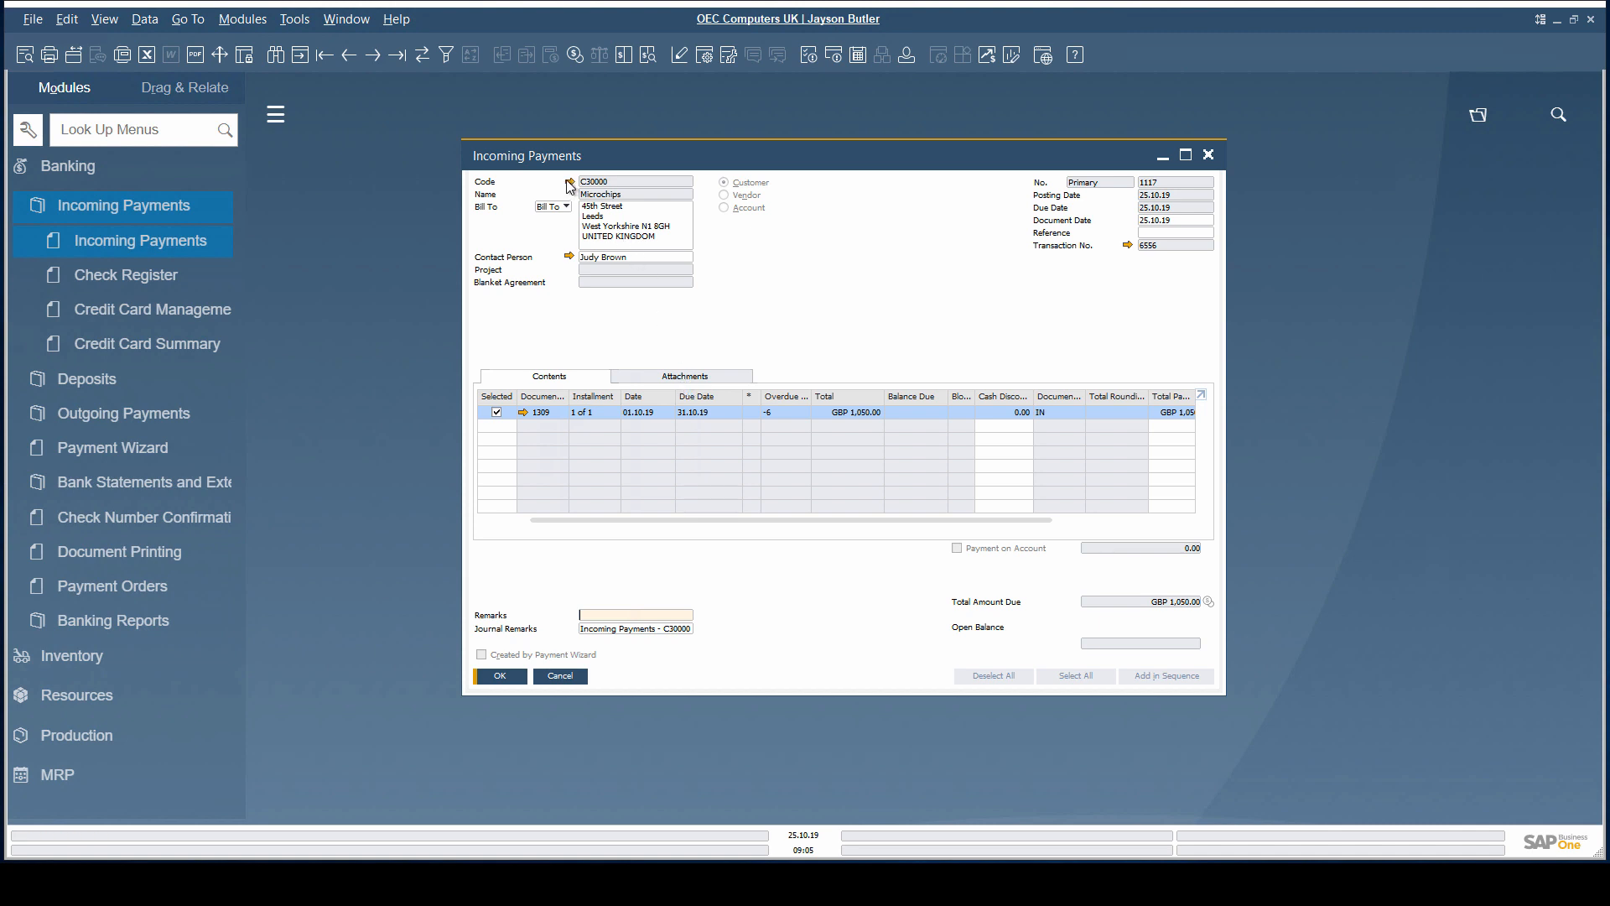
mouse_move(1129, 252)
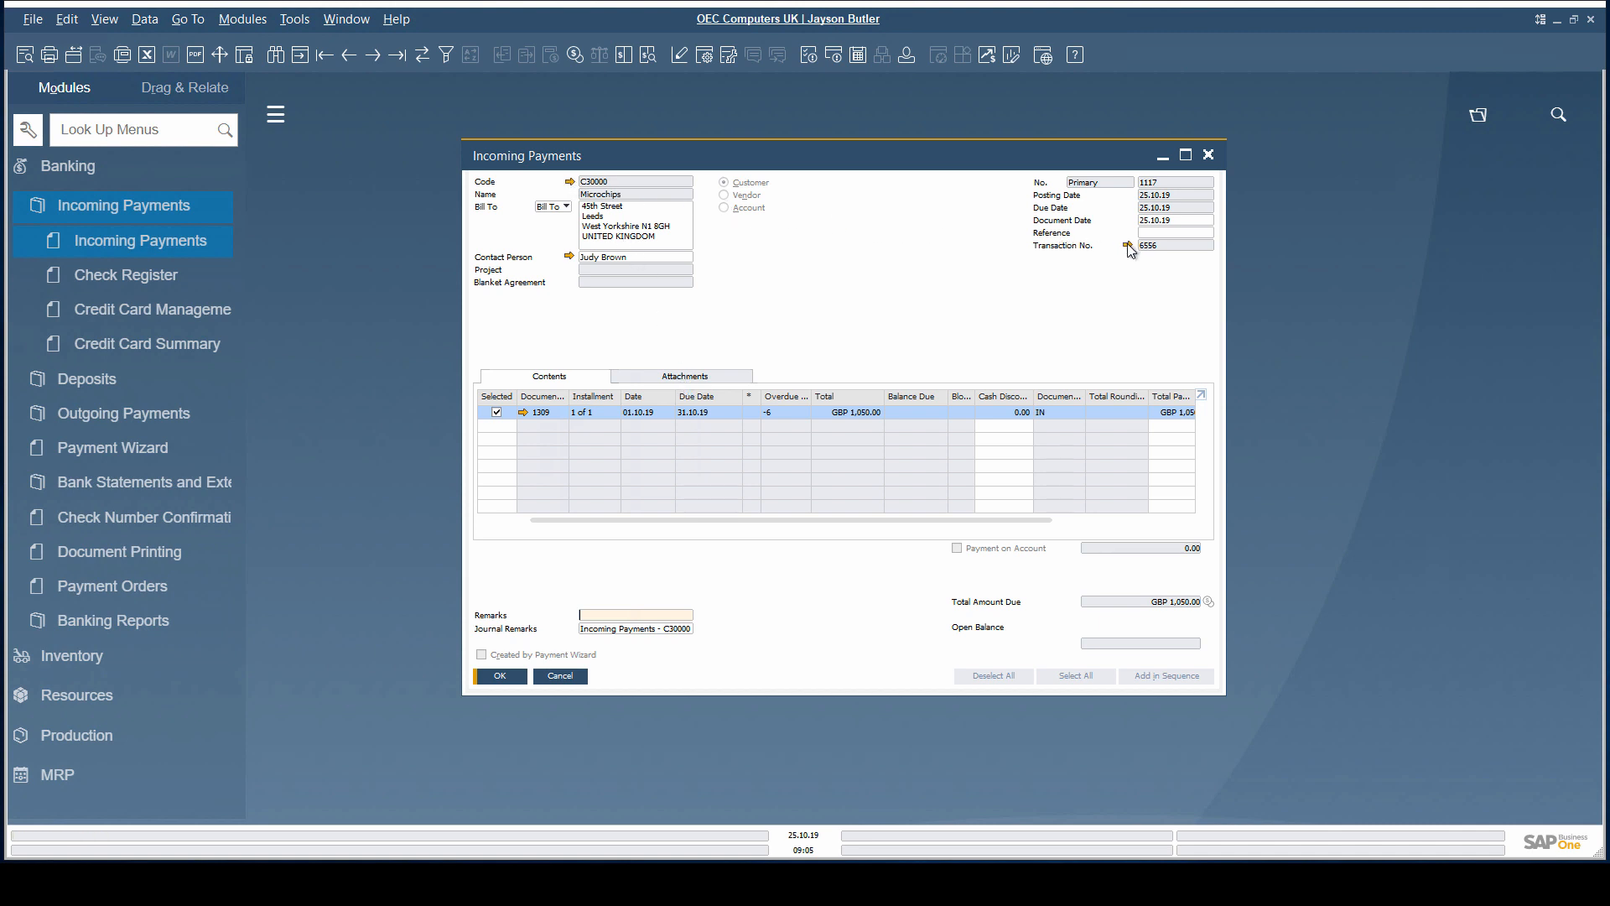
left_click(1129, 246)
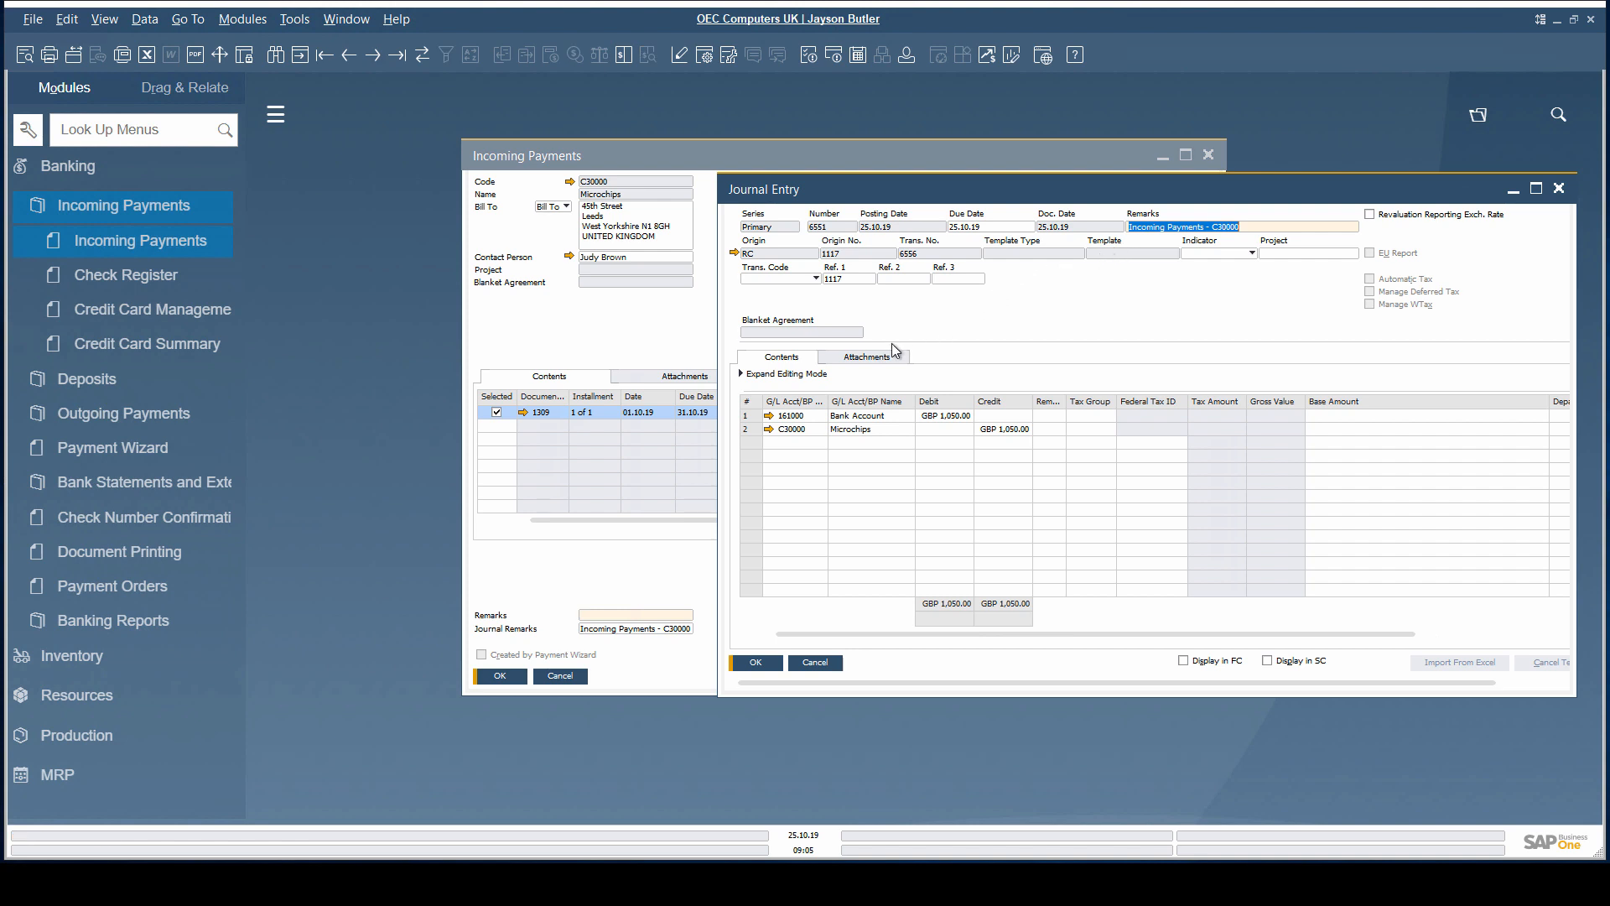
mouse_move(859, 371)
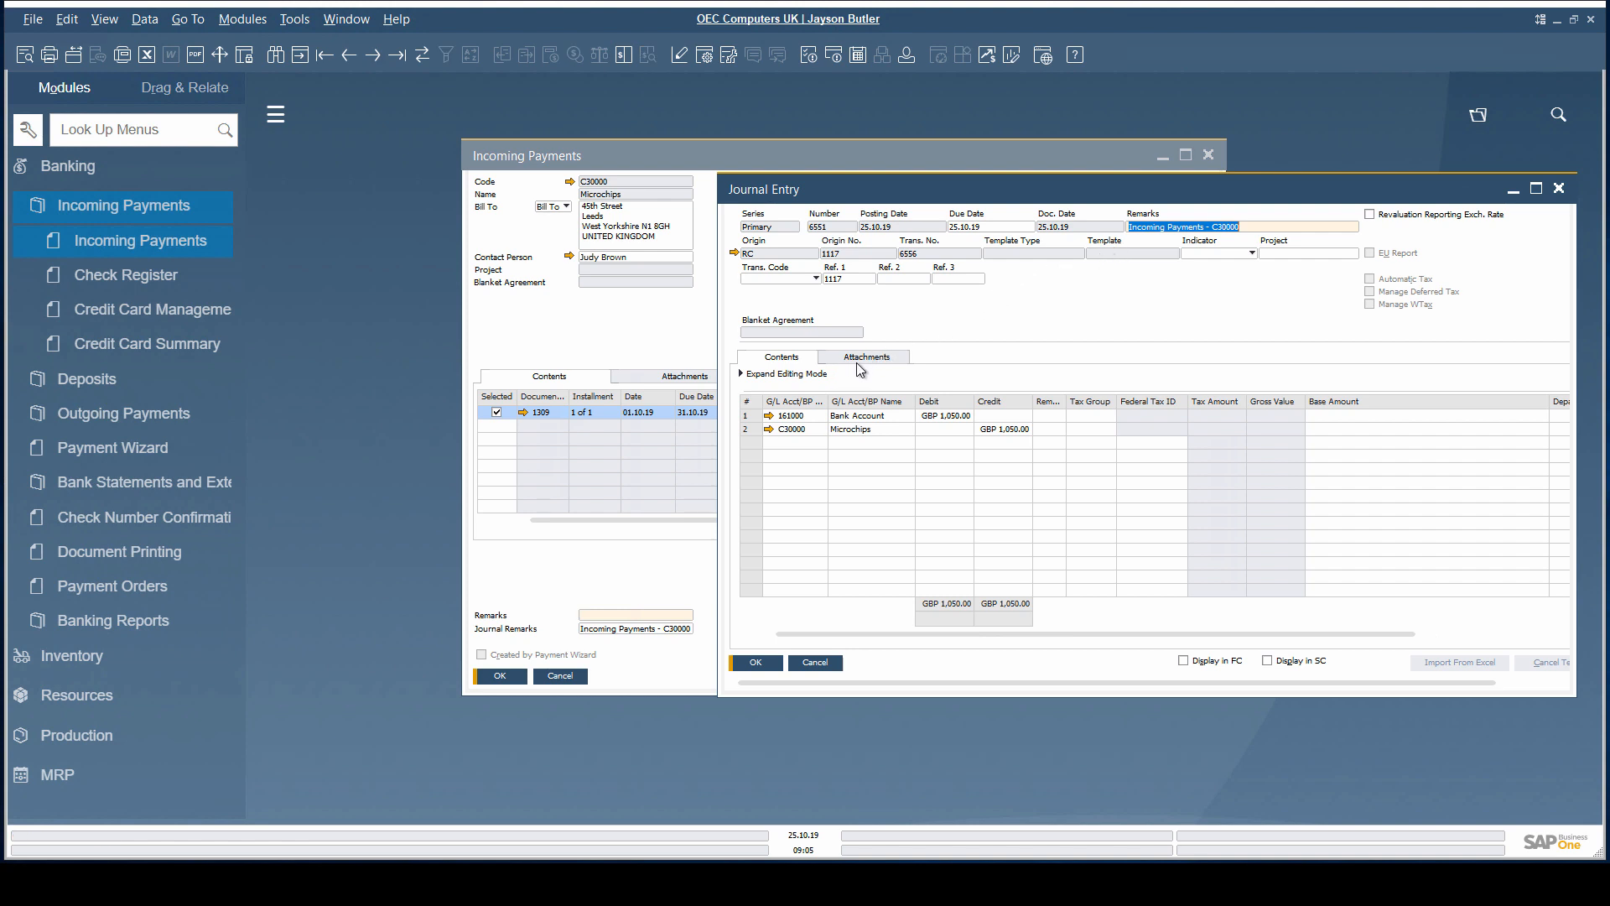
mouse_move(867, 368)
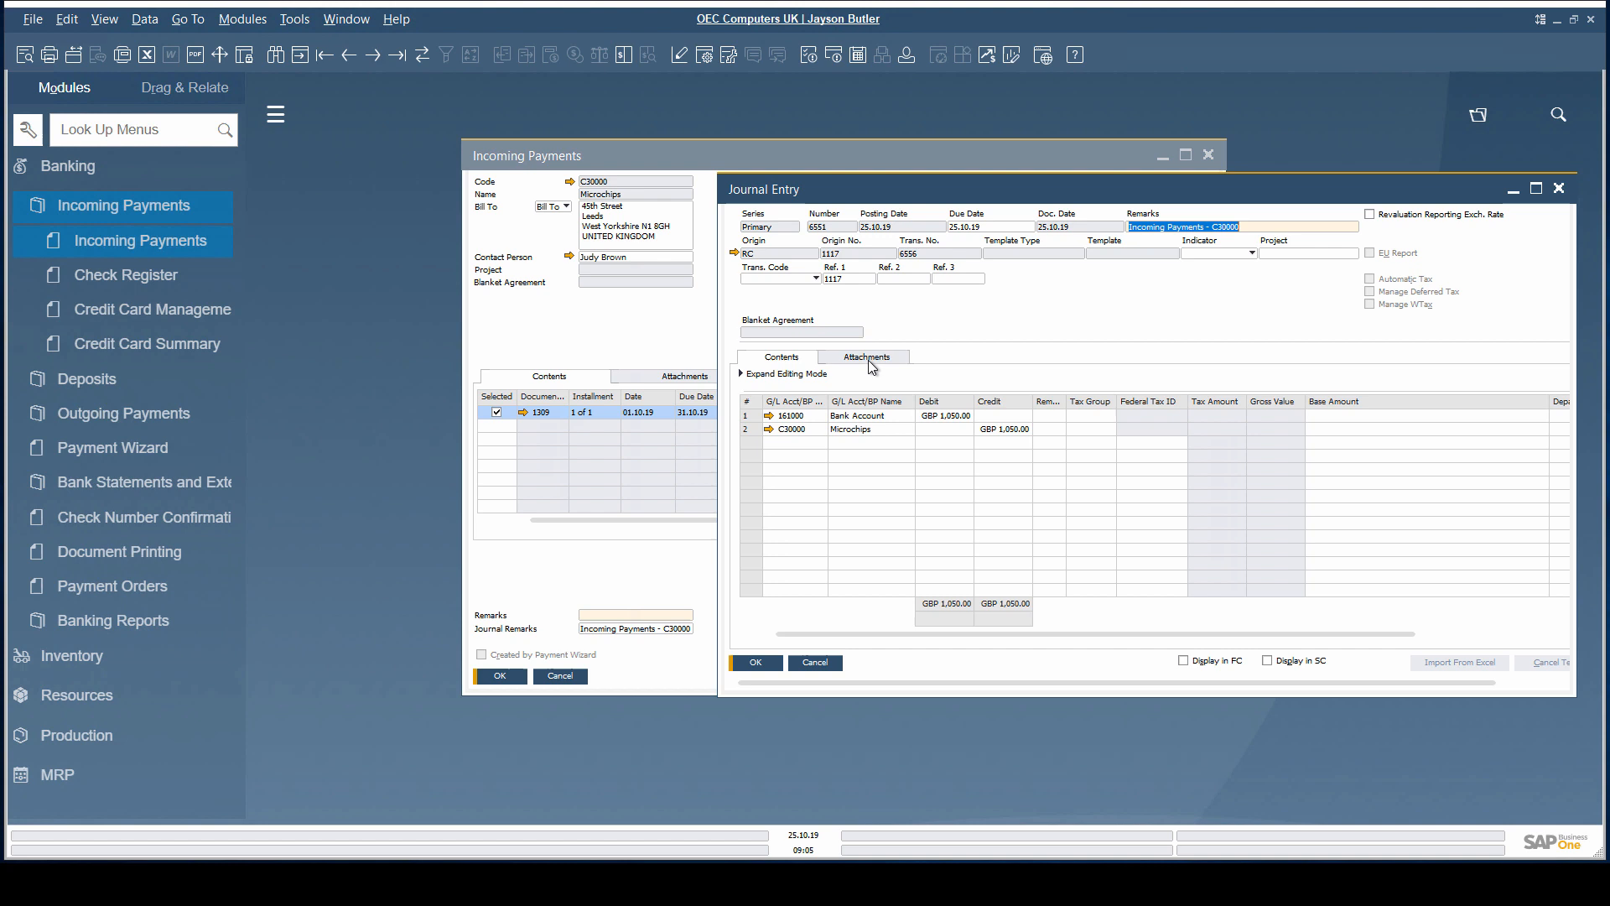
mouse_move(857, 371)
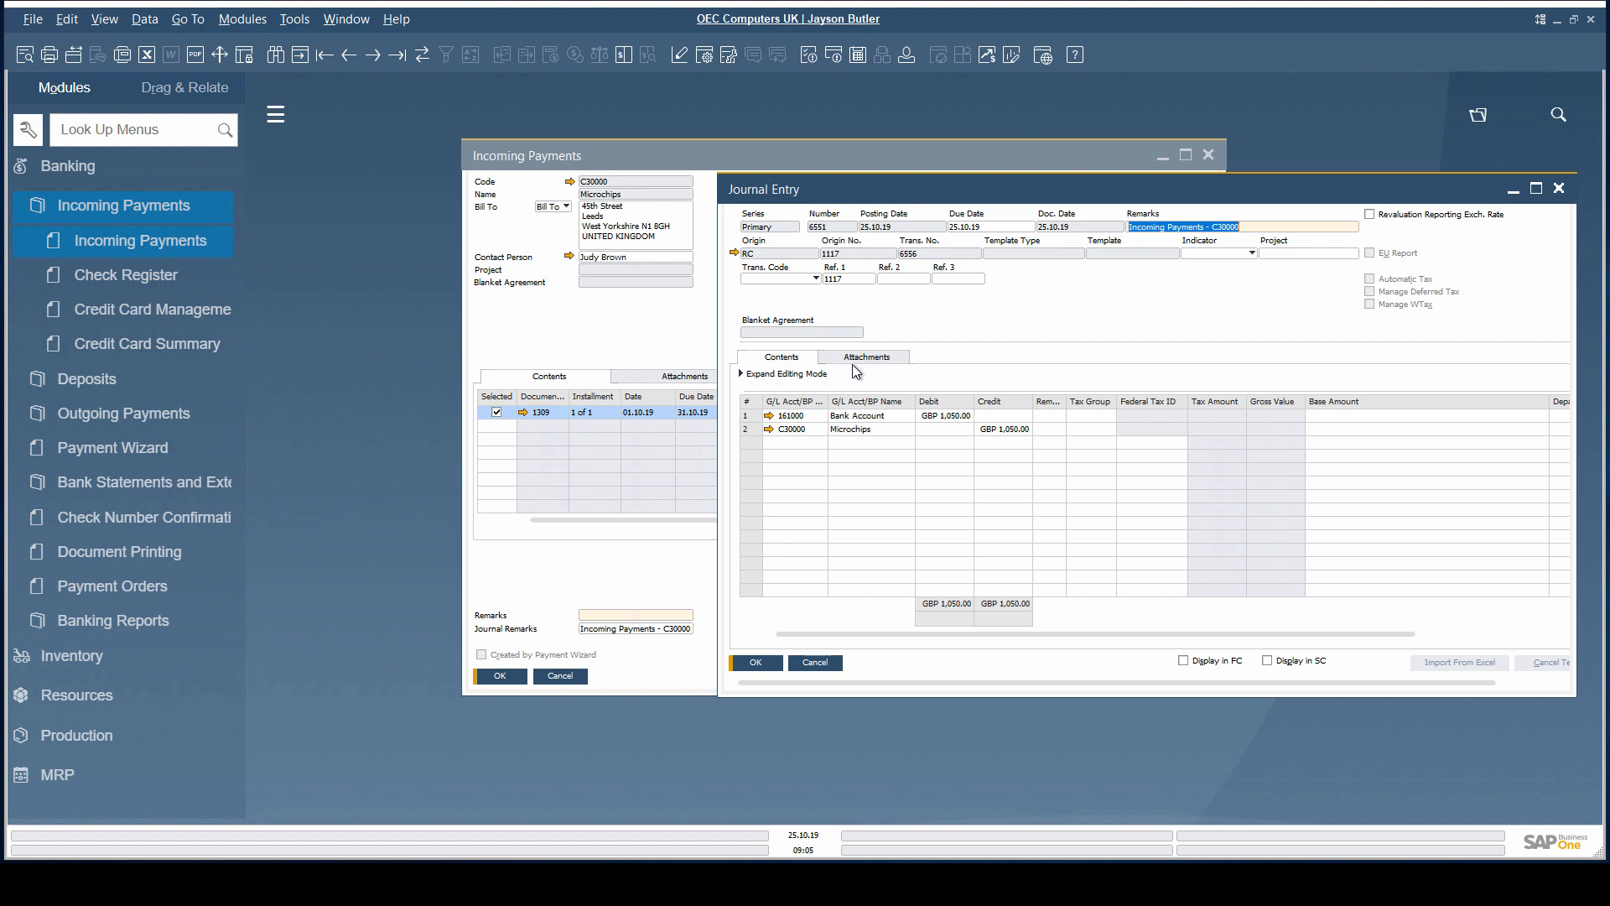
mouse_move(783, 372)
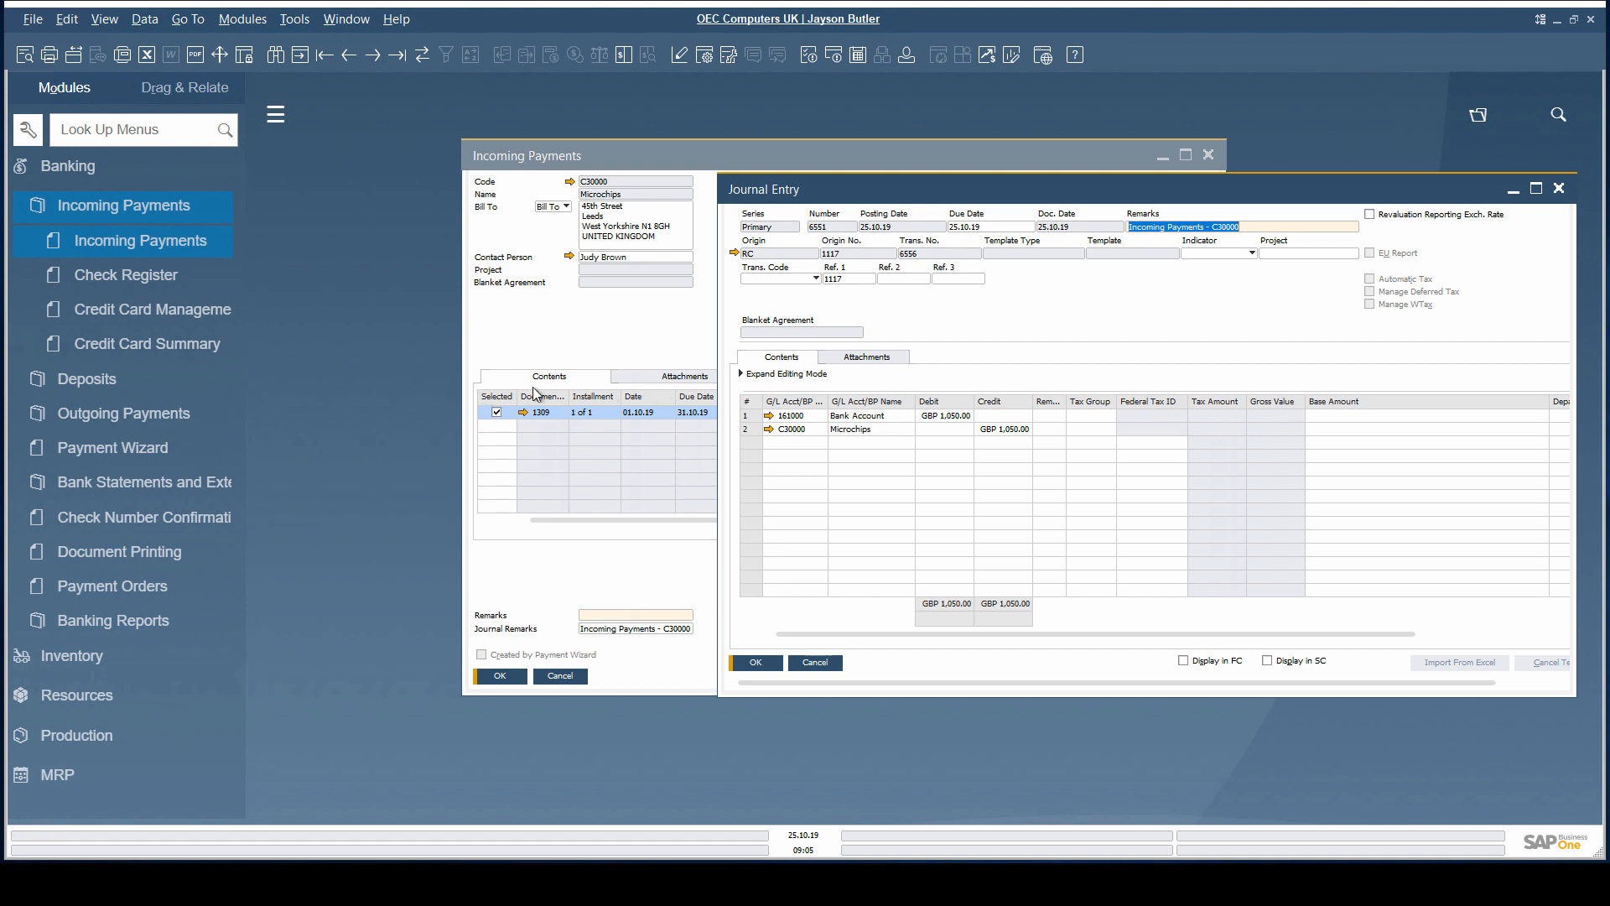
mouse_move(237, 248)
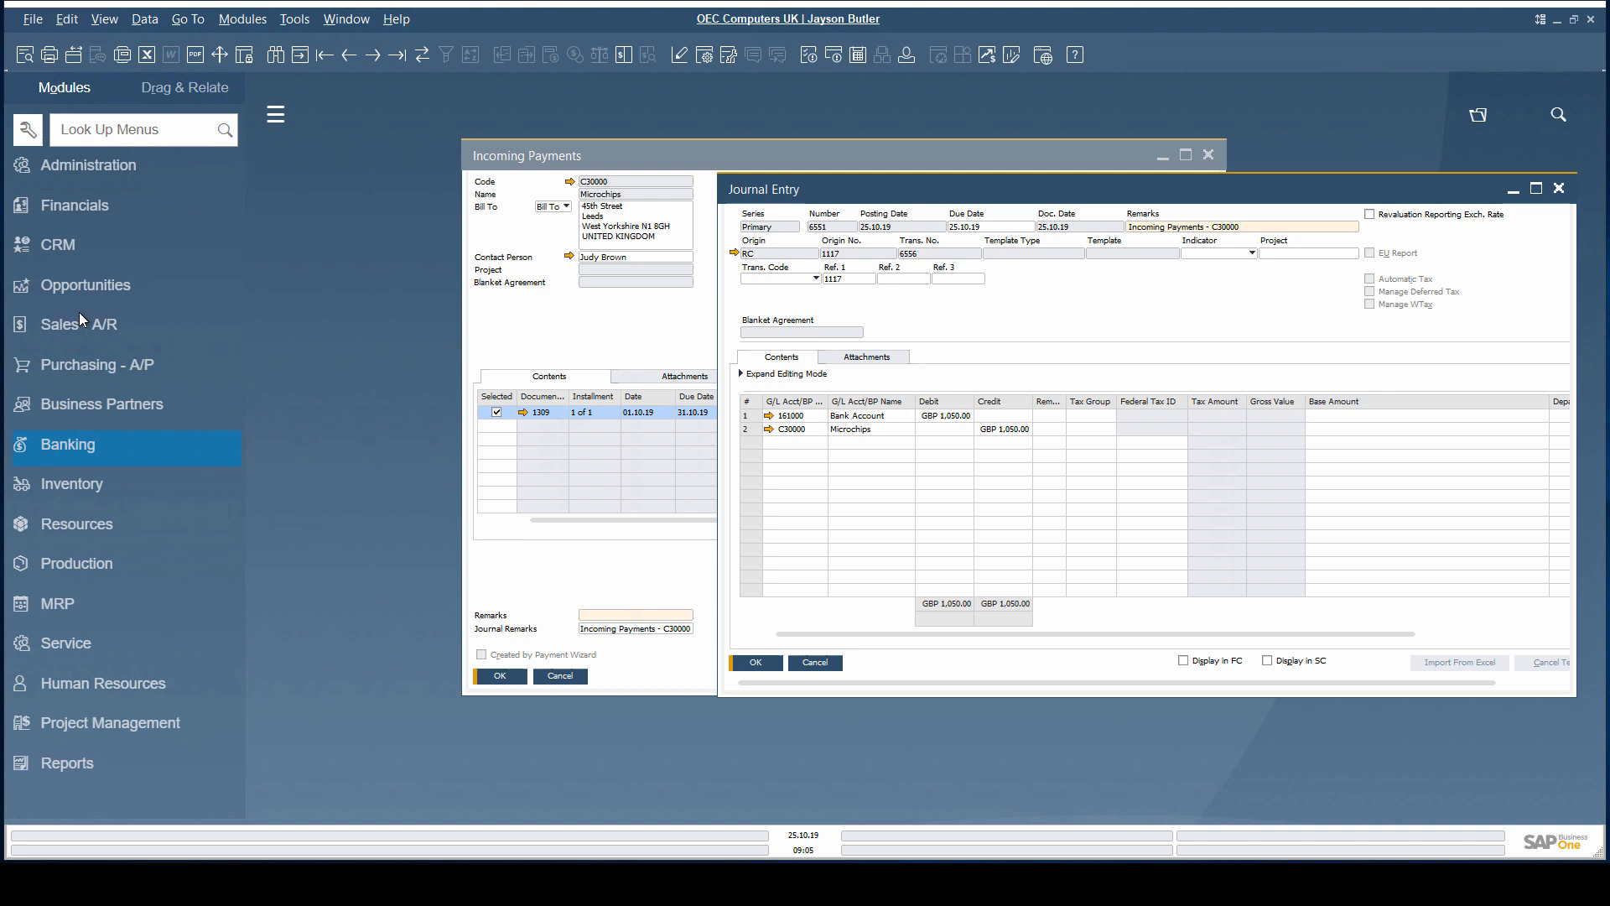
left_click(81, 324)
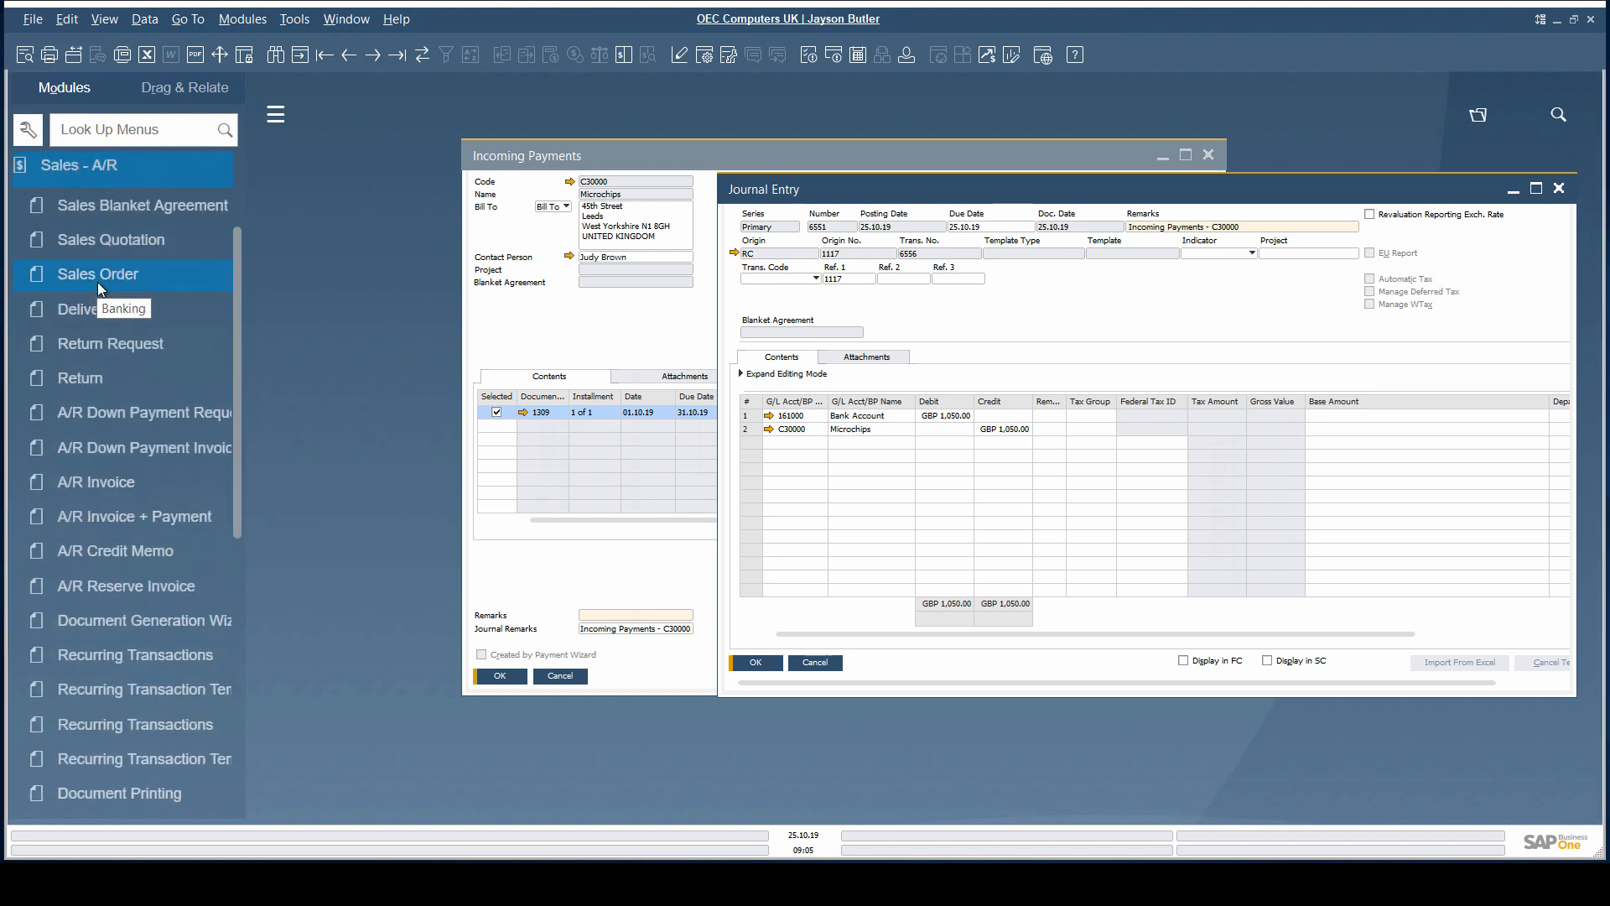